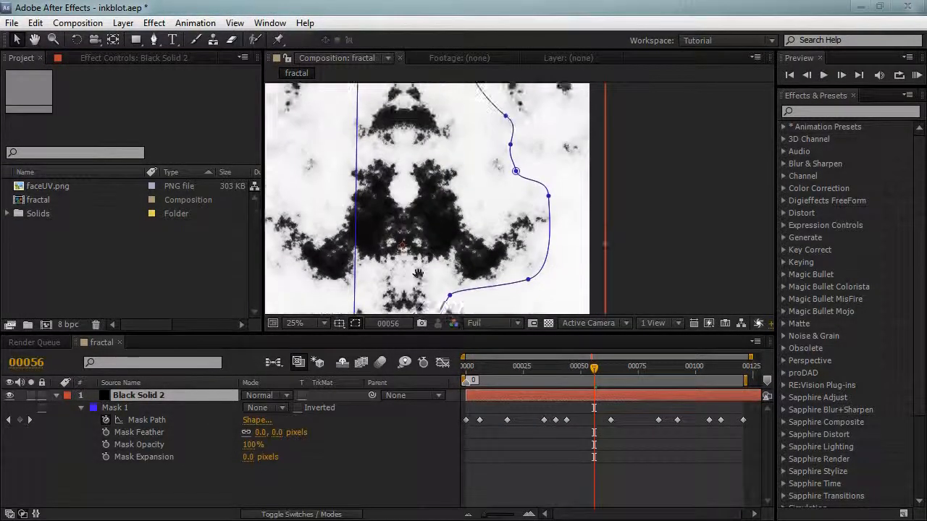
Step: Scrub through the inkblot animation, reframe the view, and pick a combine mode for the mask
{"action": "left_click", "coordinate": [564, 370]}
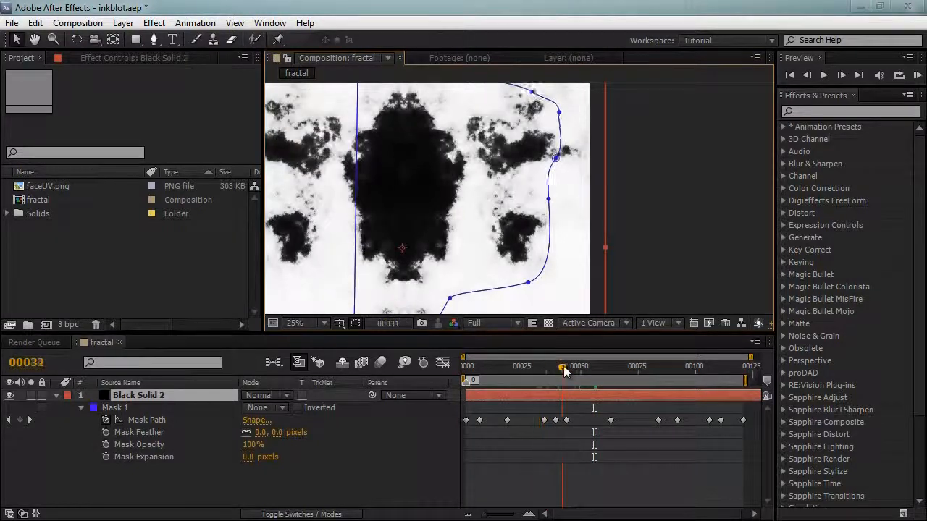
{"action": "left_click_drag", "start_coordinate": [564, 371], "coordinate": [579, 371]}
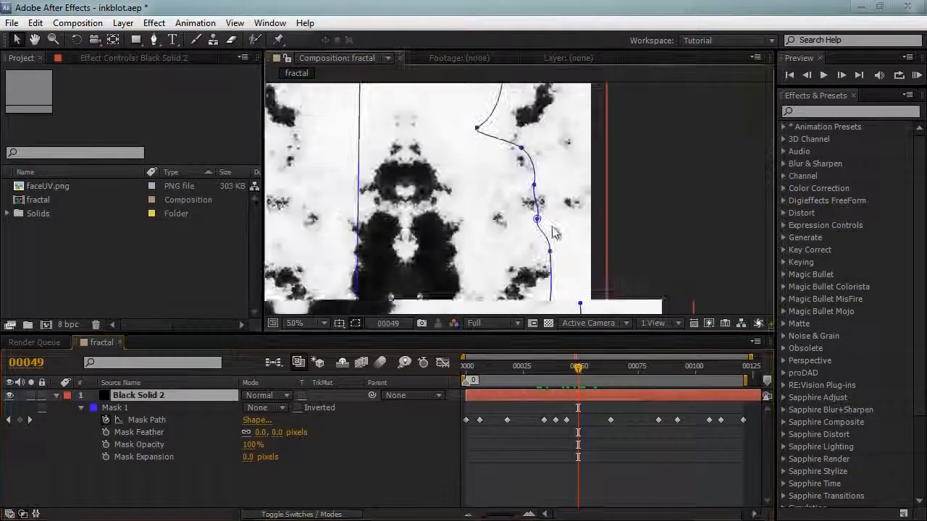
{"action": "left_click", "coordinate": [298, 322]}
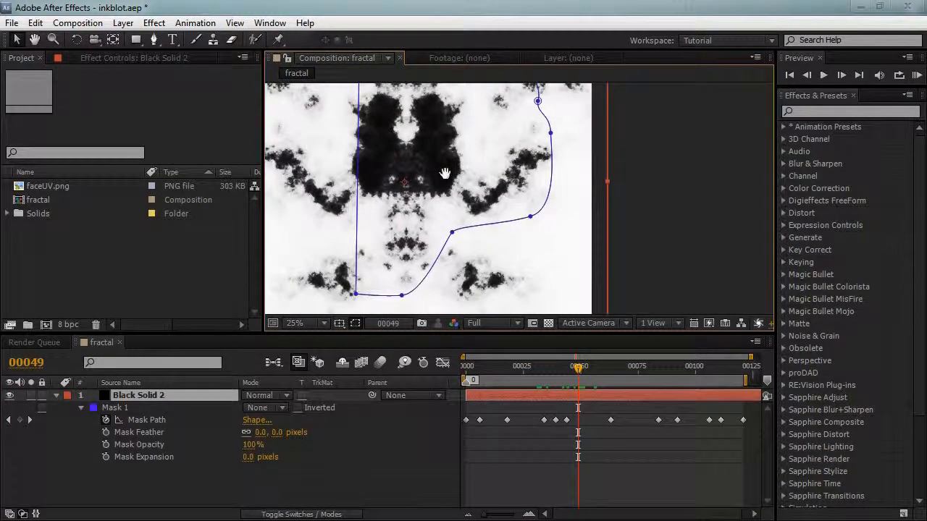
{"action": "left_click_drag", "start_coordinate": [445, 172], "coordinate": [449, 153]}
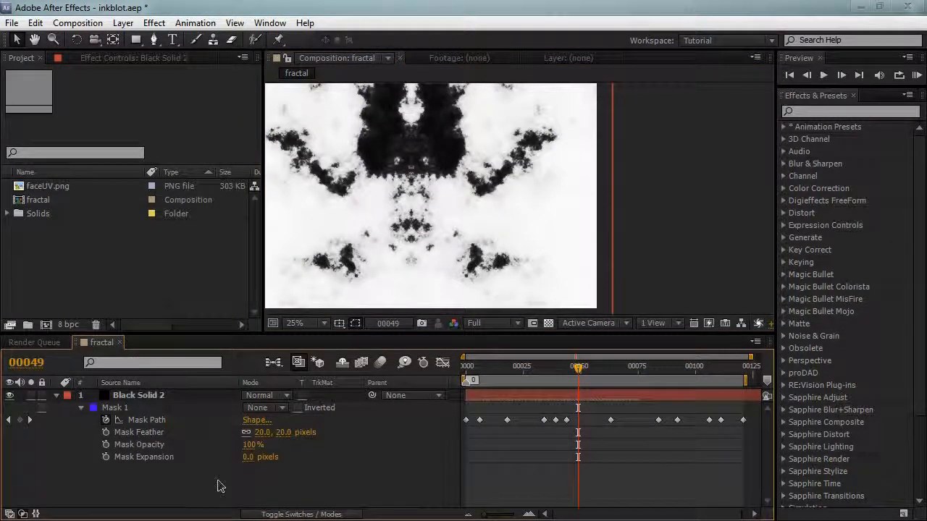
{"action": "left_click", "coordinate": [257, 407]}
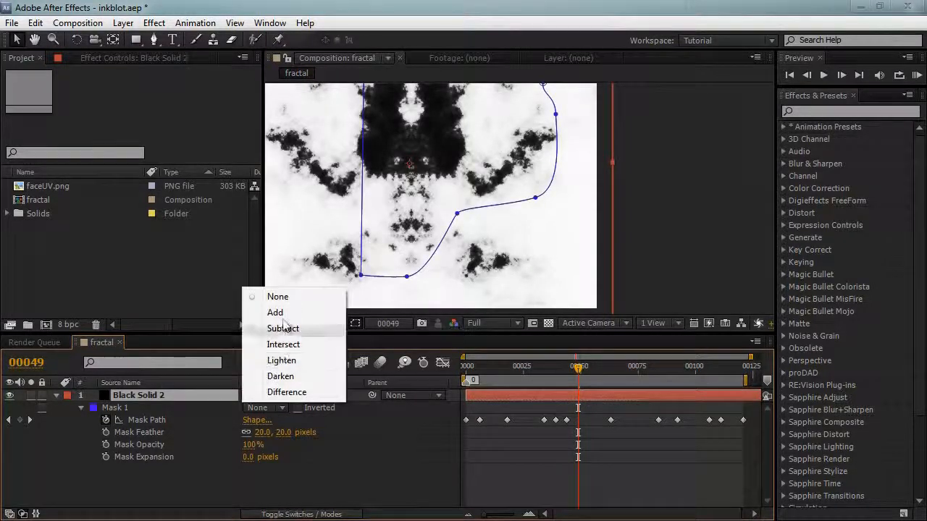
{"action": "left_click", "coordinate": [275, 312]}
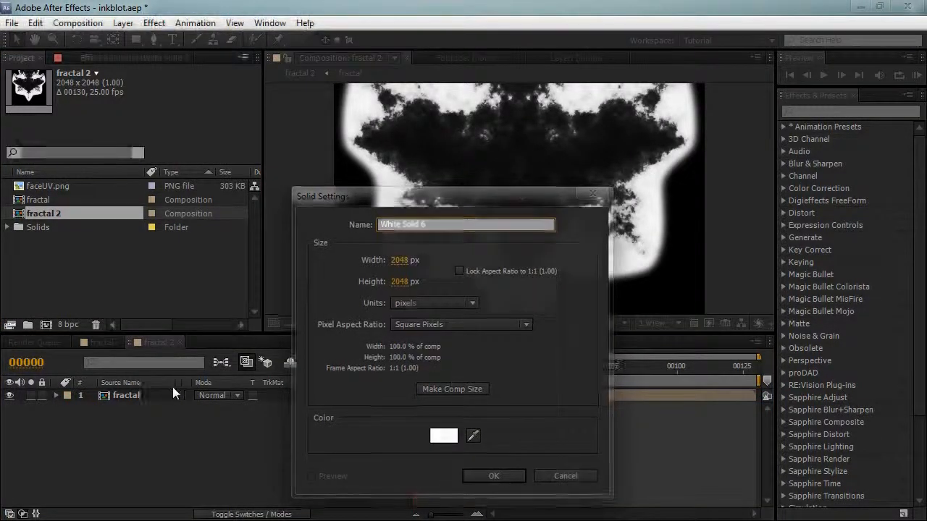
Step: Confirm the white solid and open the duplicated fractal nomask composition
{"action": "left_click", "coordinate": [493, 476]}
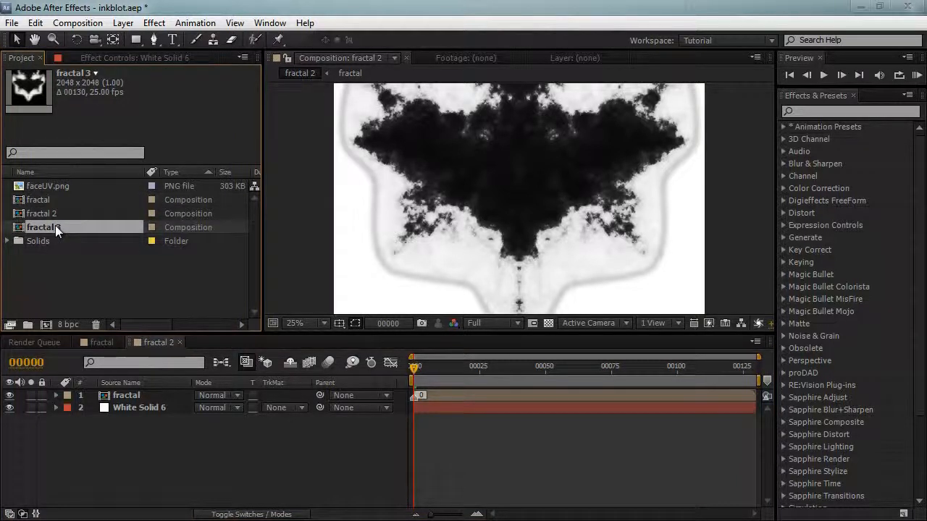
{"action": "double_click", "coordinate": [41, 226]}
{"action": "type", "text": "nomask"}
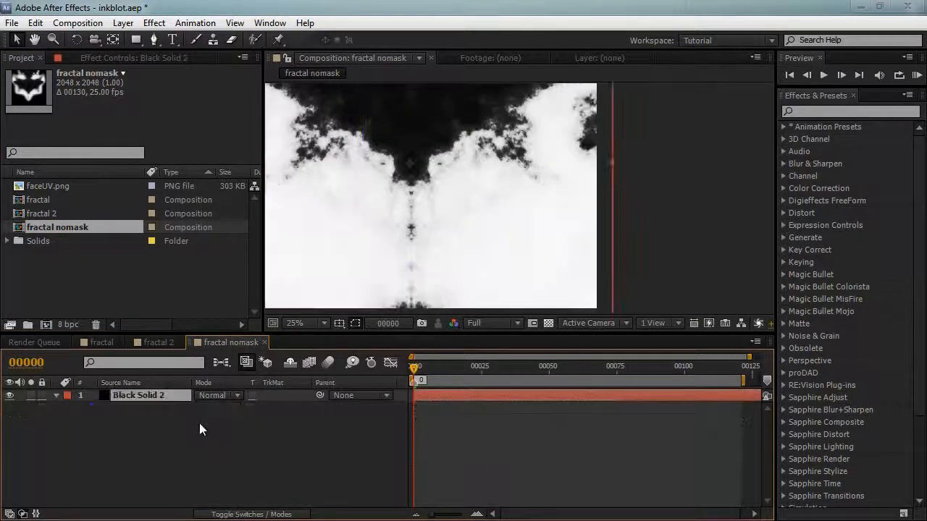
Step: Rename fractal 2 to 'fractalUV' and bring fractal nomask into it
{"action": "left_click", "coordinate": [157, 342]}
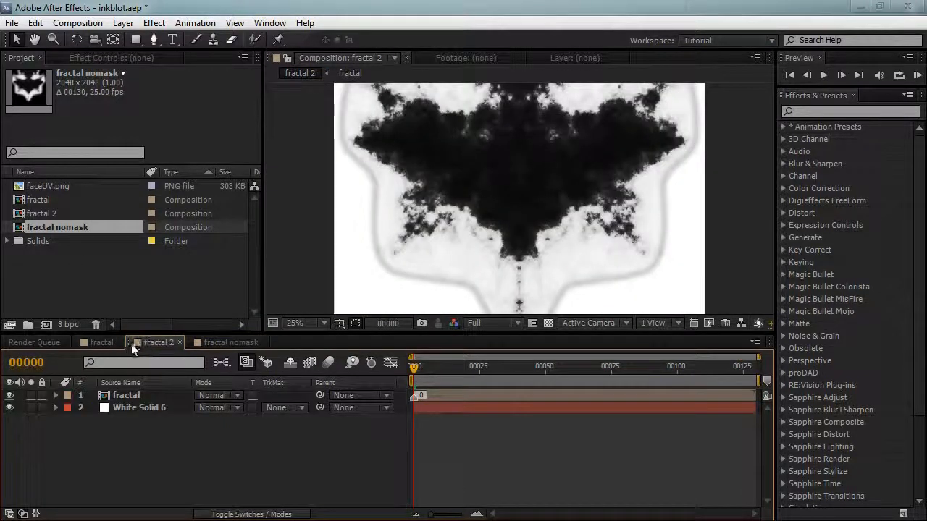
{"action": "double_click", "coordinate": [41, 213]}
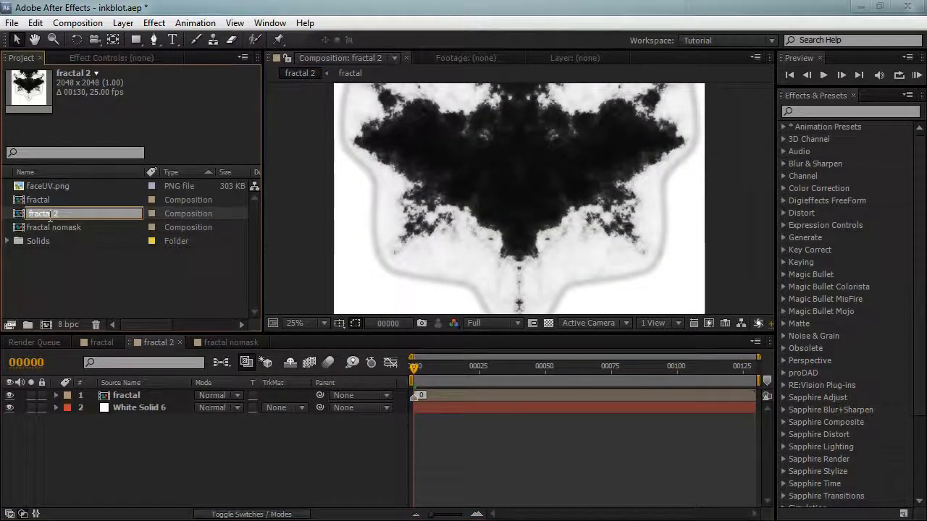
{"action": "type", "text": "fractalUV"}
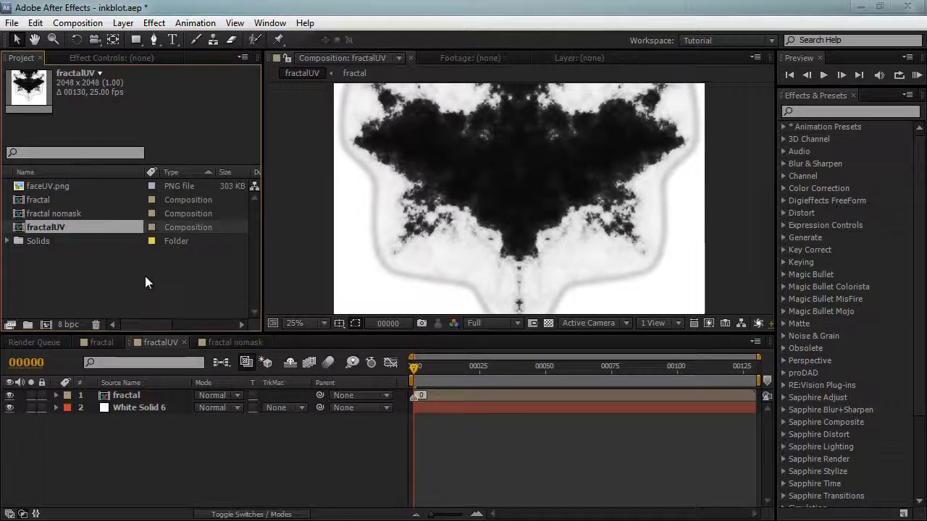
{"action": "left_click", "coordinate": [38, 199]}
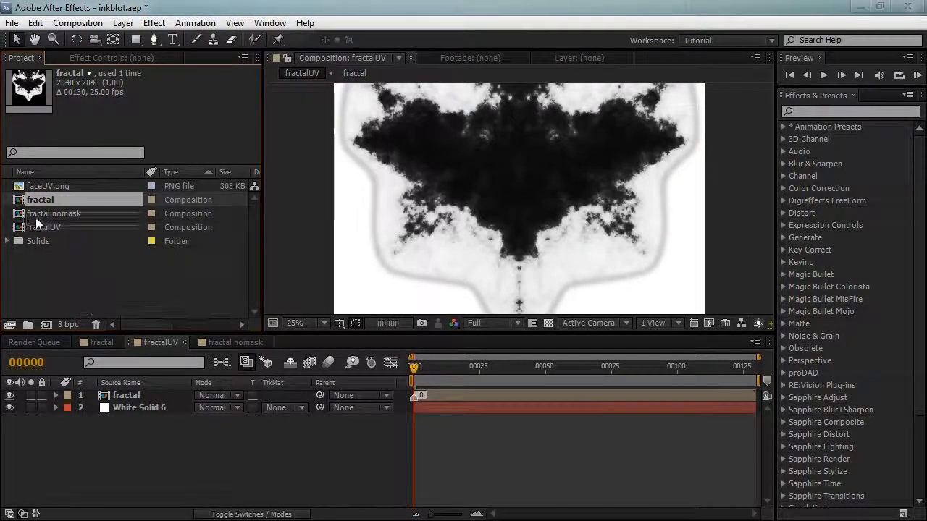
{"action": "left_click", "coordinate": [53, 213]}
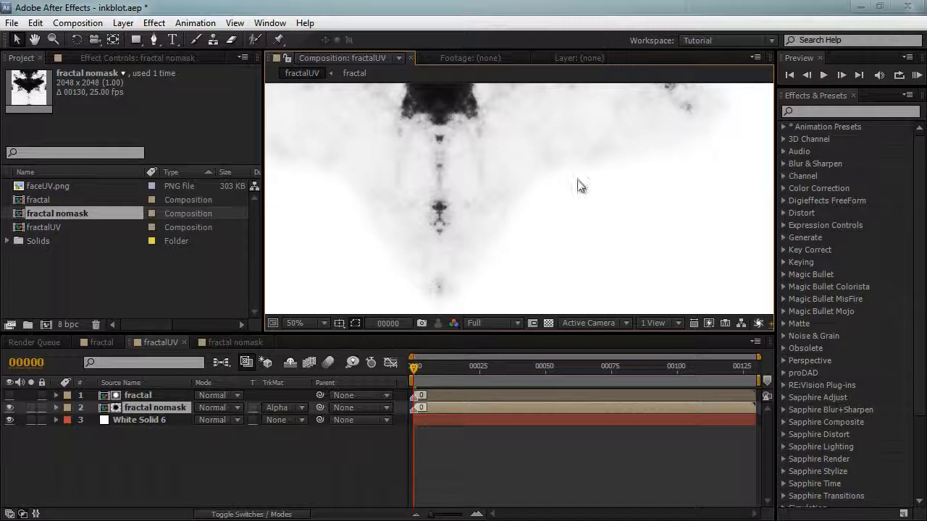
Step: Apply Levels to fractal nomask and settle its input white at 234
{"action": "left_click", "coordinate": [851, 111]}
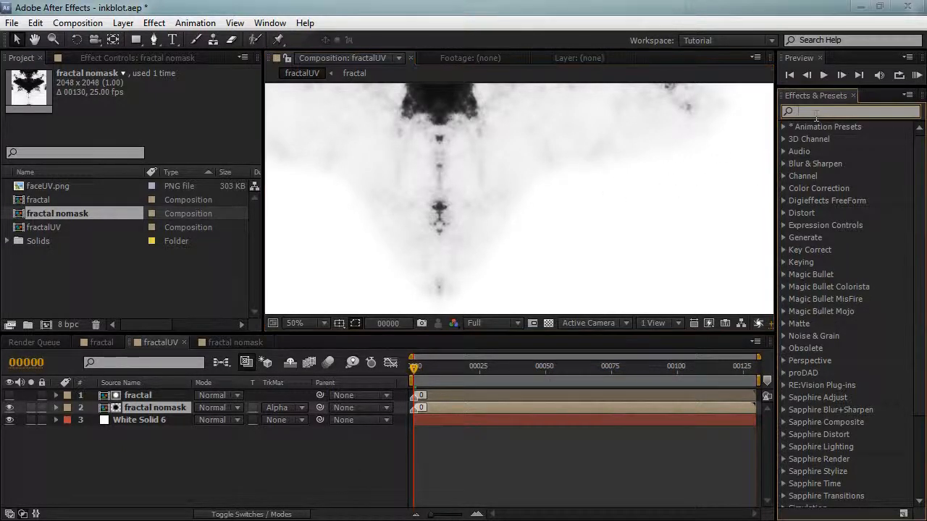
{"action": "type", "text": "levels"}
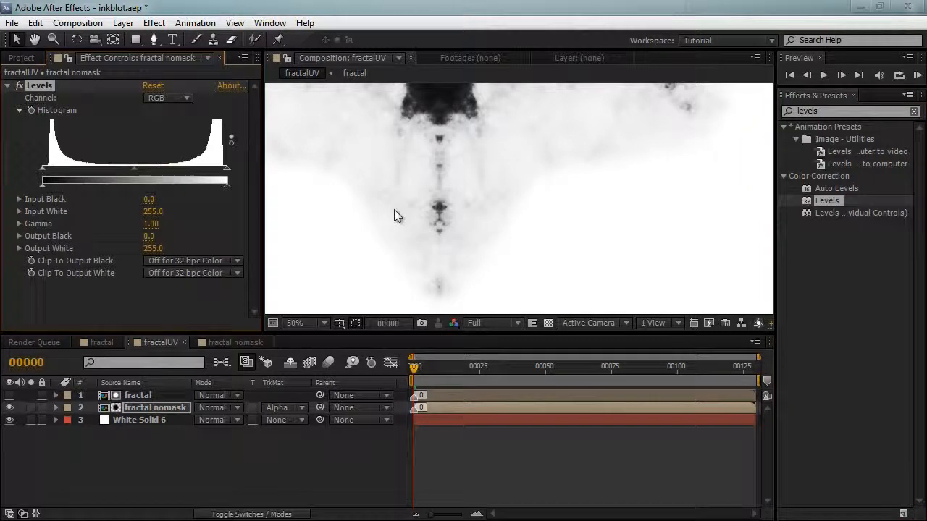
{"action": "left_click_drag", "start_coordinate": [226, 172], "coordinate": [181, 172]}
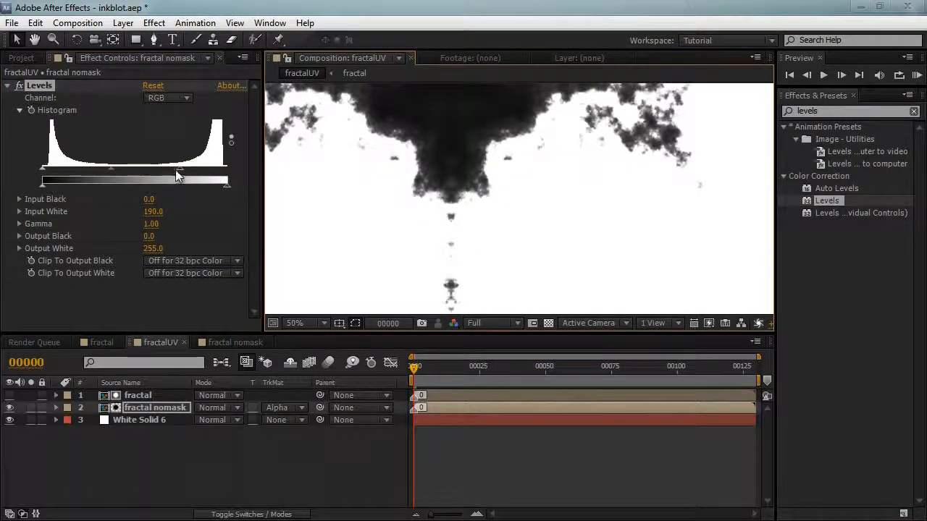
{"action": "left_click_drag", "start_coordinate": [180, 180], "coordinate": [227, 180]}
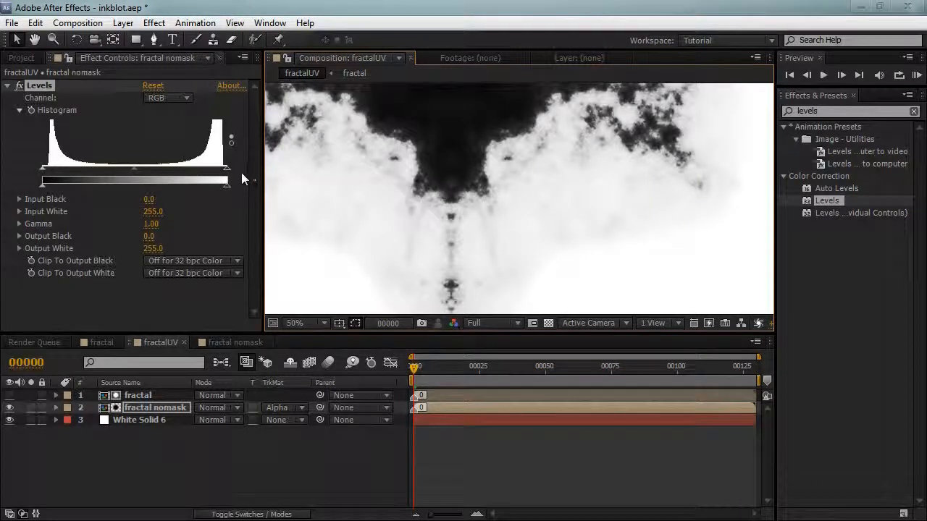
{"action": "left_click_drag", "start_coordinate": [225, 180], "coordinate": [218, 180]}
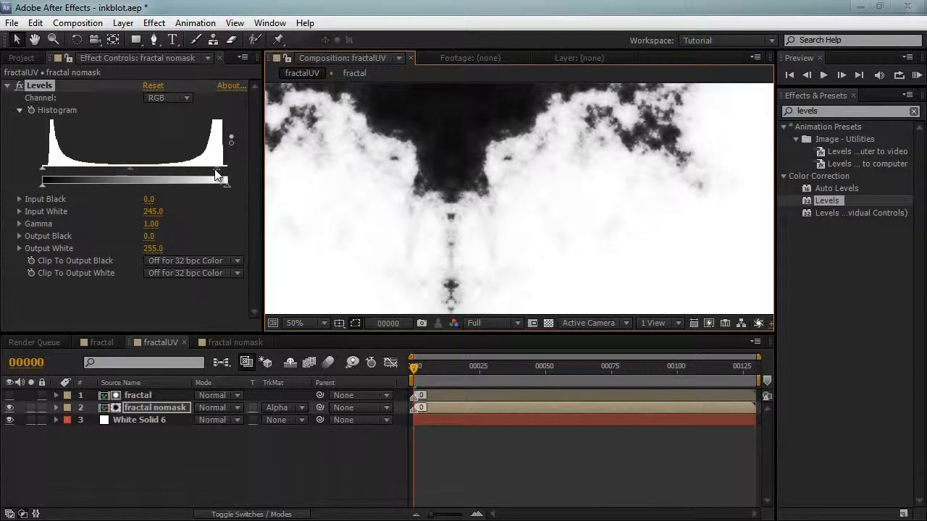
{"action": "left_click_drag", "start_coordinate": [221, 179], "coordinate": [214, 179]}
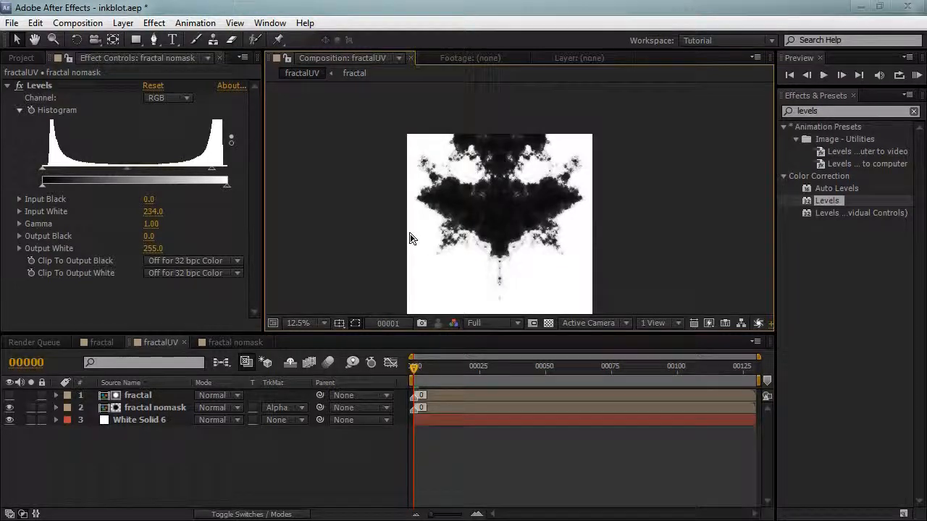
{"action": "left_click", "coordinate": [492, 323]}
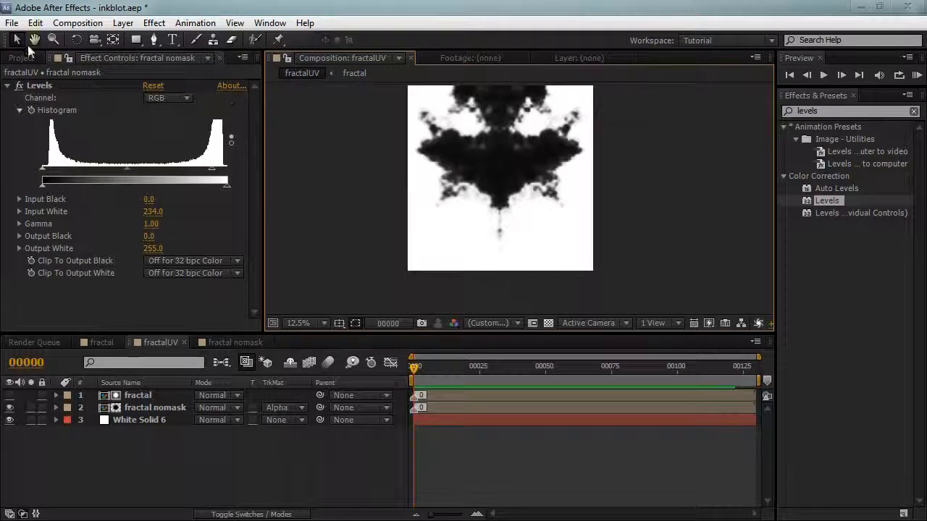
Step: Add faceUV.png in Exclusion mode and parent the fractal layer to fractal nomask
{"action": "left_click", "coordinate": [22, 58]}
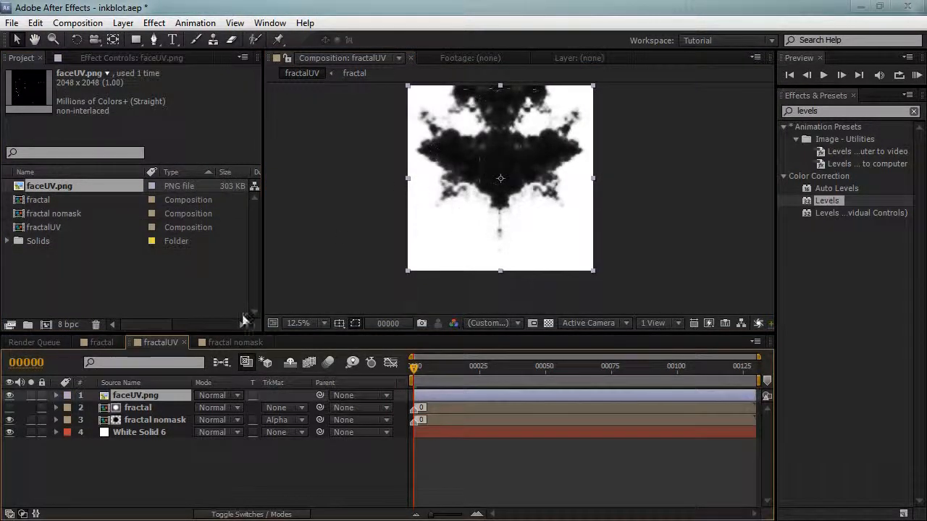
{"action": "left_click", "coordinate": [220, 395]}
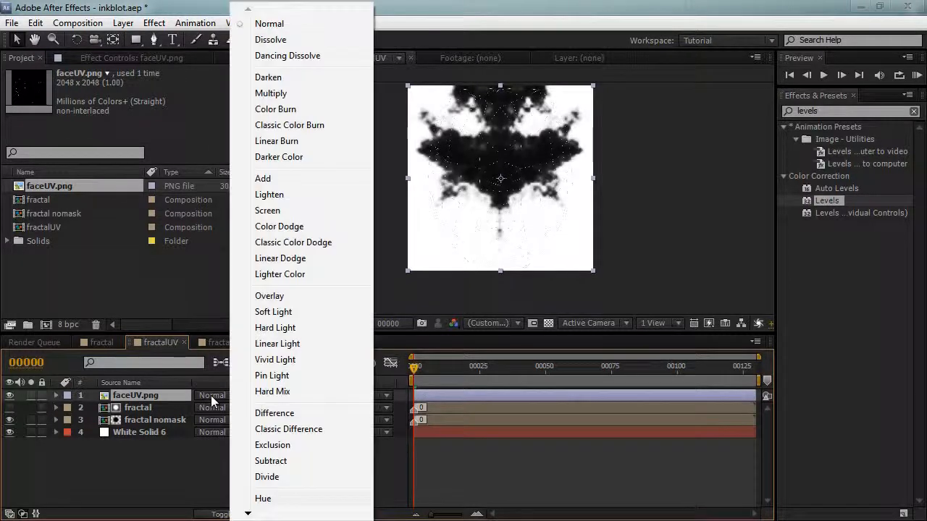
{"action": "left_click", "coordinate": [272, 445]}
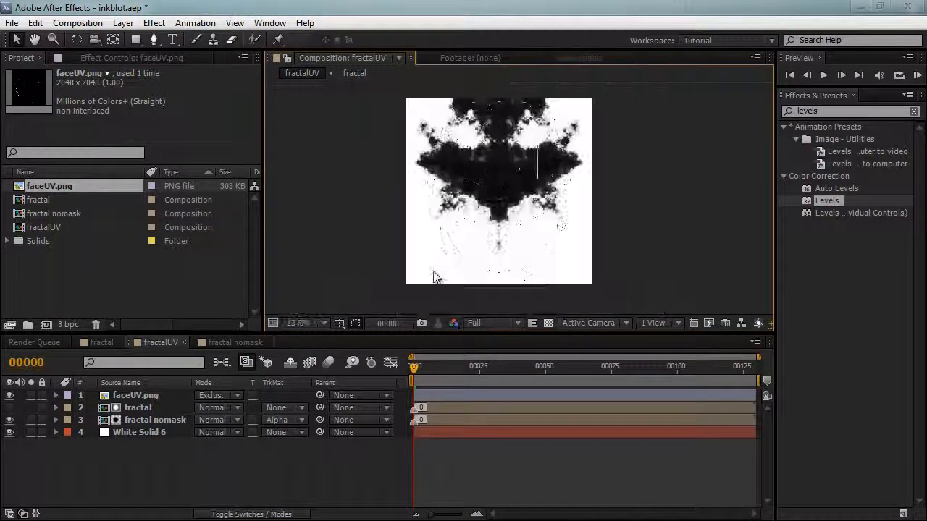
{"action": "left_click", "coordinate": [138, 407]}
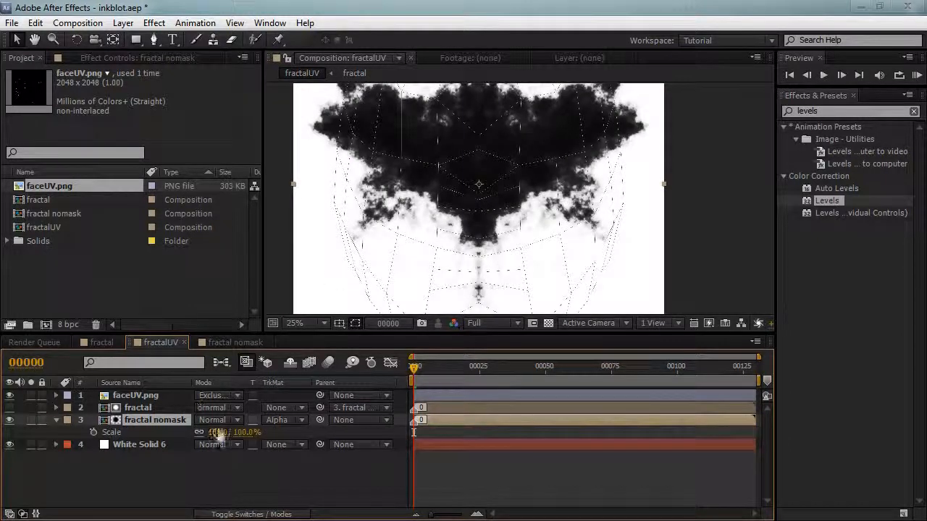
Step: Scale fractal nomask to 73%, check a later frame, and hide faceUV.png
{"action": "left_click_drag", "start_coordinate": [231, 433], "coordinate": [210, 432]}
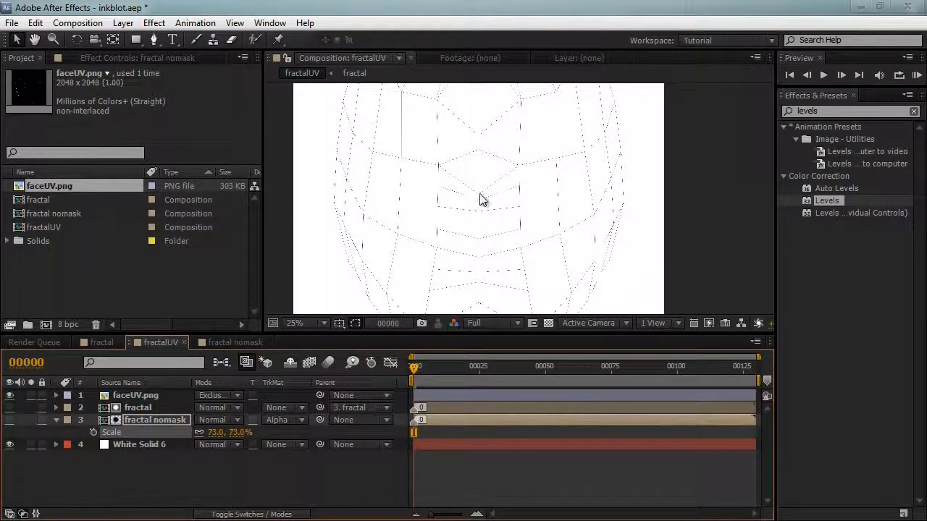
{"action": "left_click", "coordinate": [294, 323]}
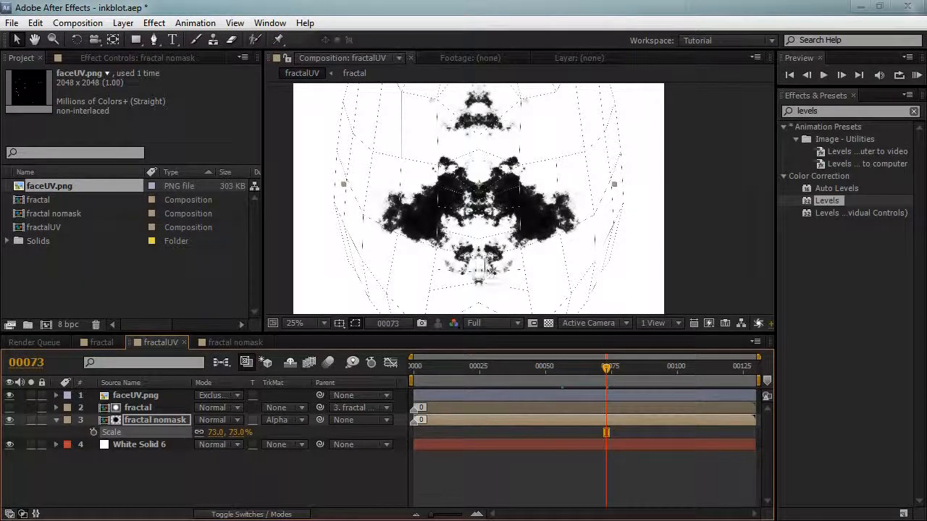
{"action": "mouse_move", "coordinate": [163, 409]}
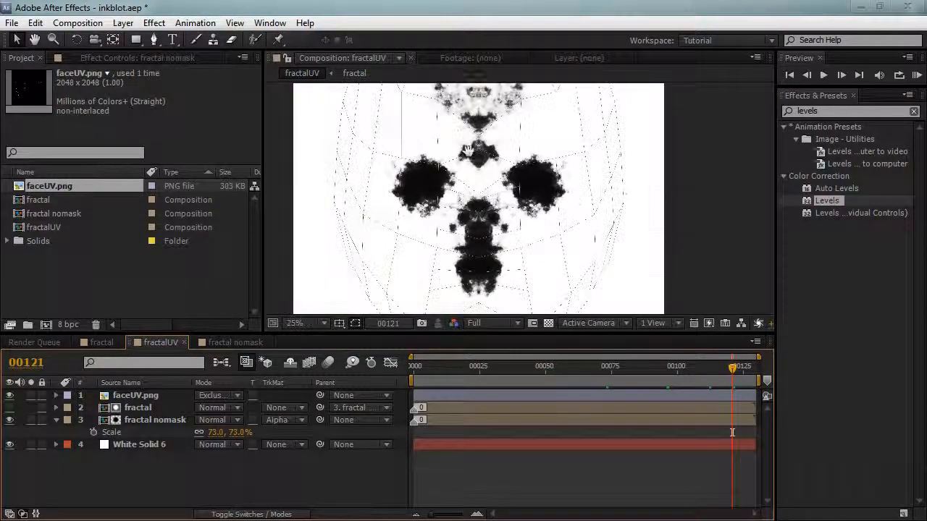
{"action": "left_click", "coordinate": [542, 365]}
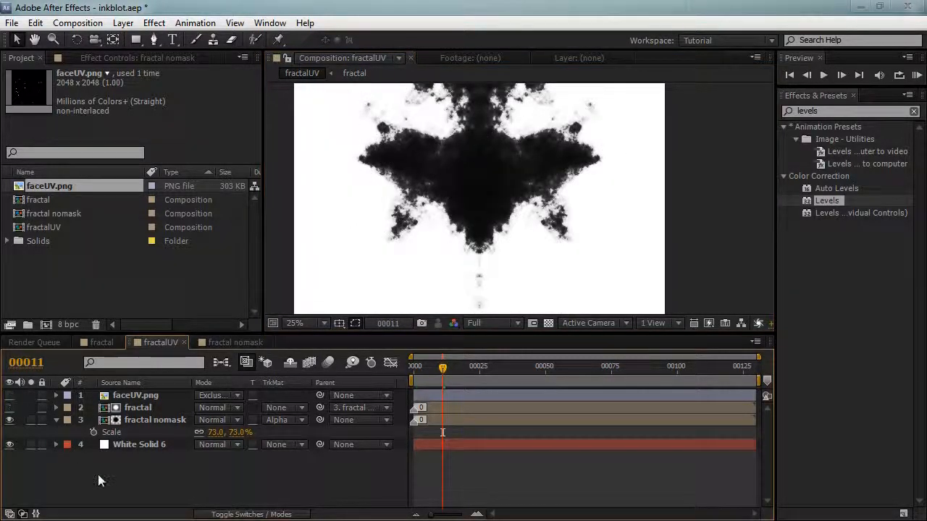
Step: Render fractalUV as faceblotin_[###].tif TIFF sequence to the Desktop
{"action": "left_click", "coordinate": [34, 341]}
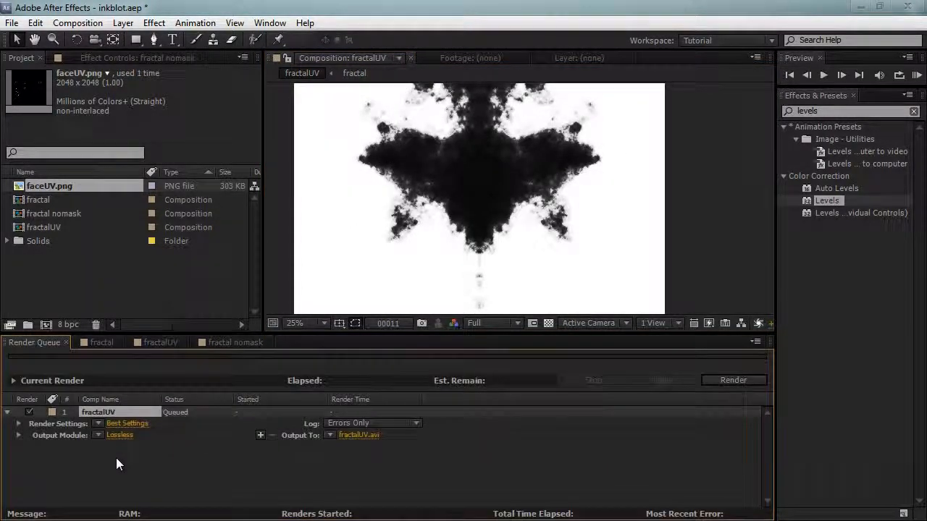
{"action": "mouse_move", "coordinate": [225, 159]}
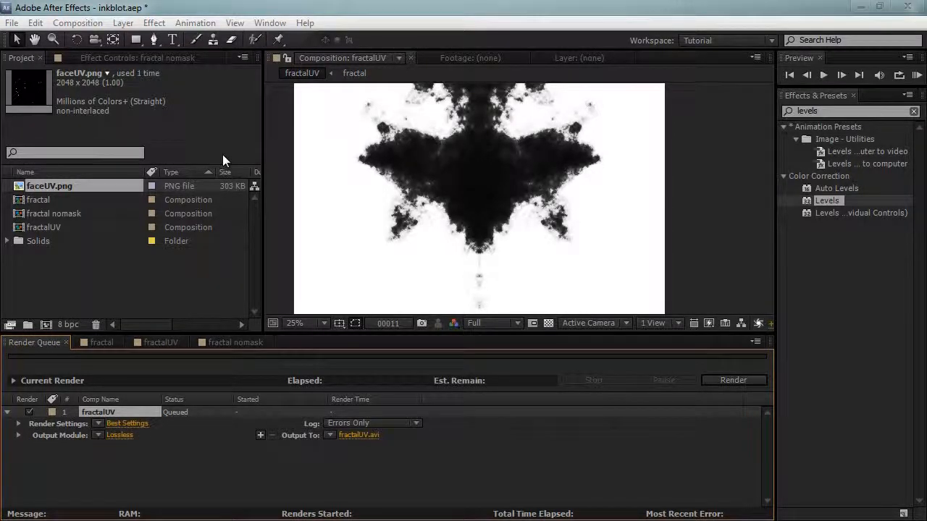
{"action": "left_click", "coordinate": [118, 434]}
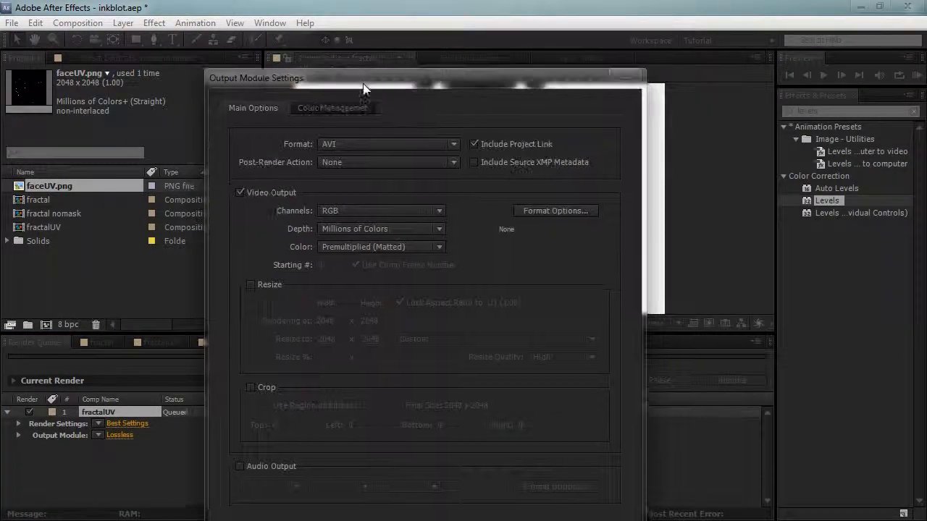
{"action": "left_click", "coordinate": [514, 463]}
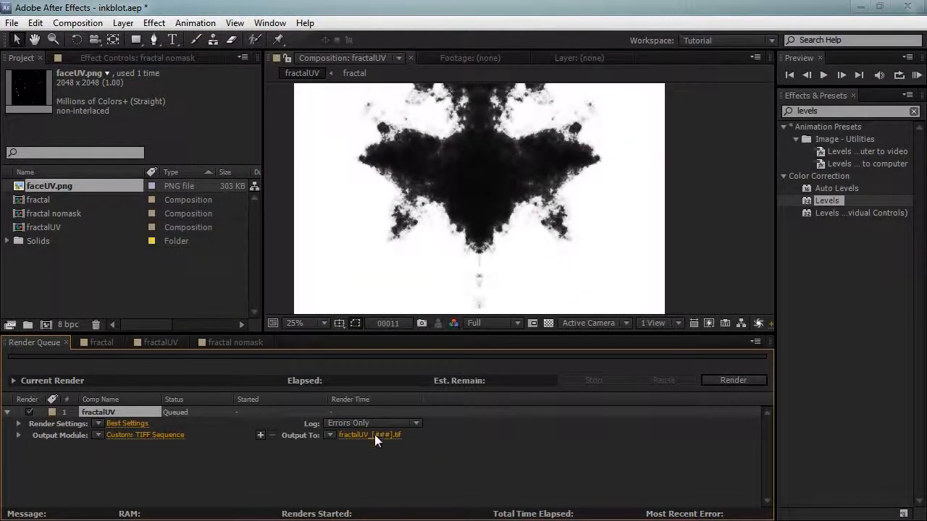
{"action": "left_click", "coordinate": [370, 435]}
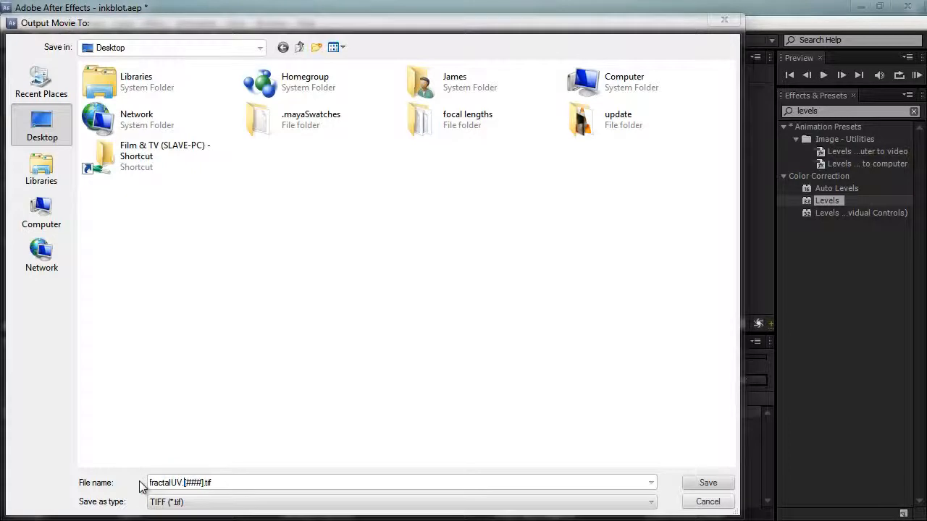
{"action": "left_click", "coordinate": [181, 483]}
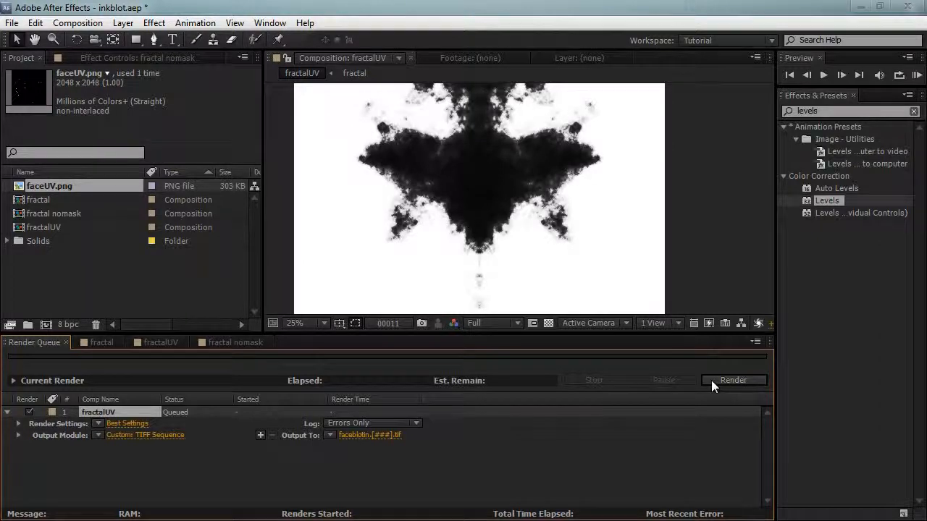
{"action": "left_click", "coordinate": [733, 380]}
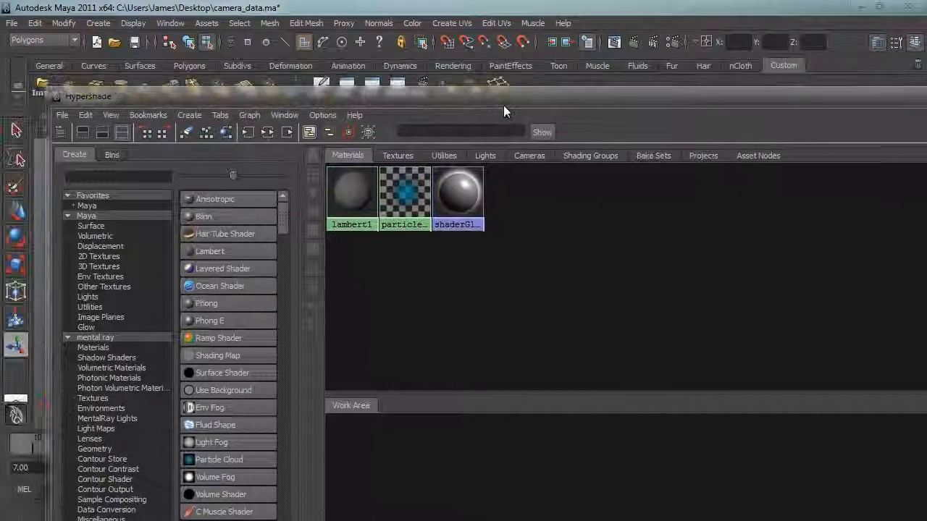
Step: Create a Lambert with faceblotin.000.tif as its colour file texture, filter type Off
{"action": "left_click", "coordinate": [209, 251]}
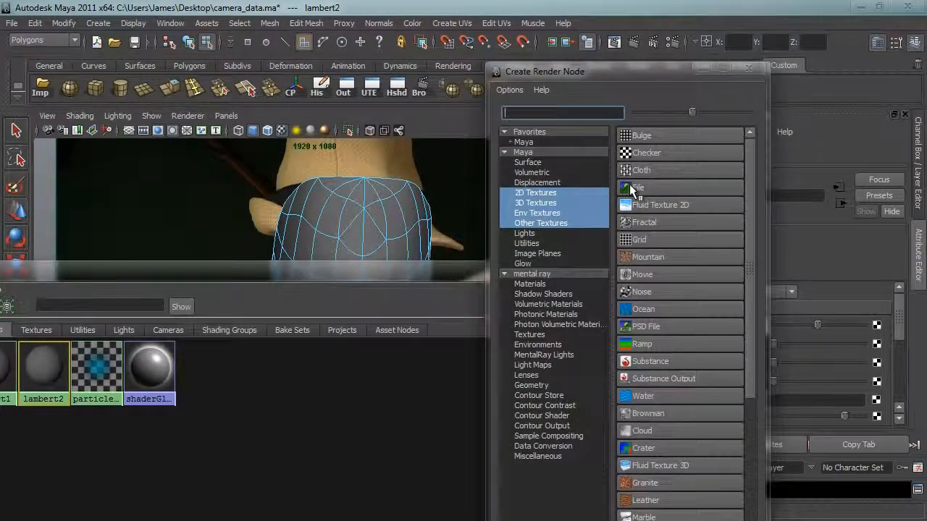
{"action": "left_click", "coordinate": [640, 187]}
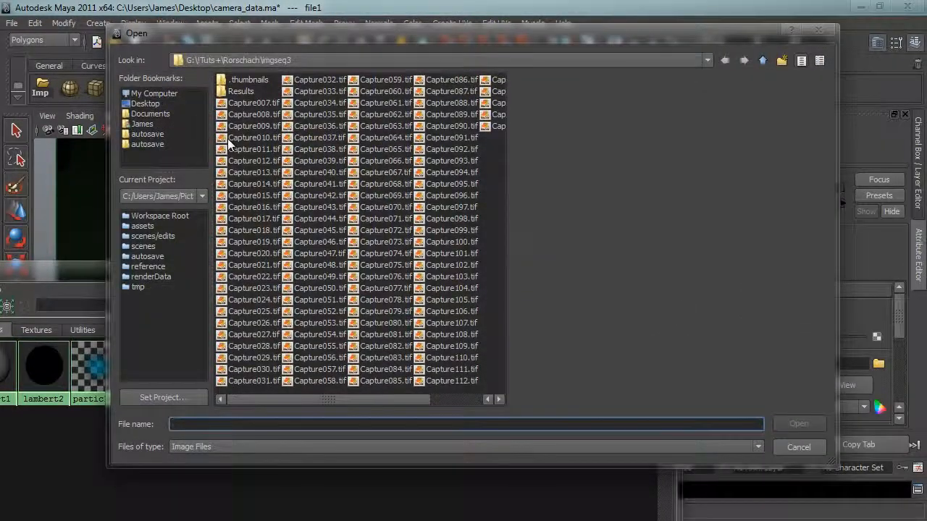
{"action": "left_click", "coordinate": [145, 103]}
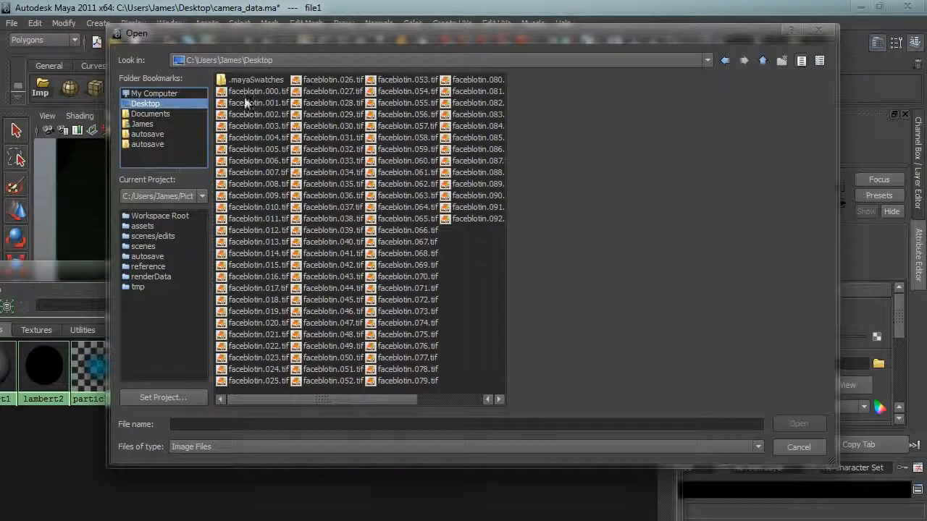
{"action": "left_click", "coordinate": [258, 114]}
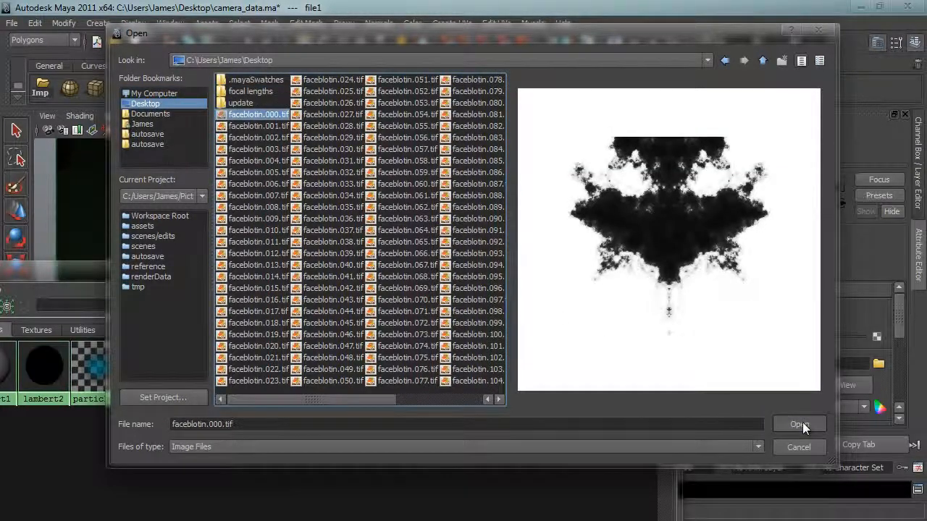
{"action": "left_click", "coordinate": [799, 424]}
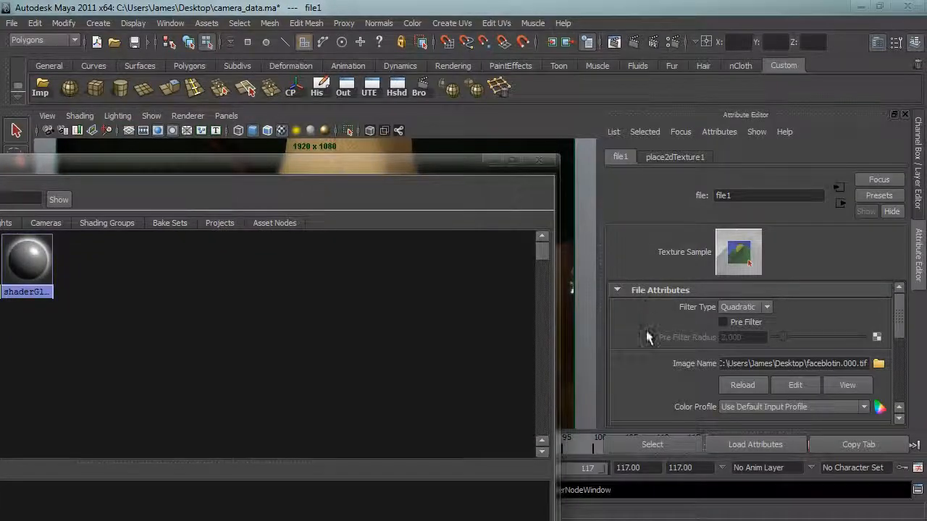
{"action": "left_click", "coordinate": [746, 306]}
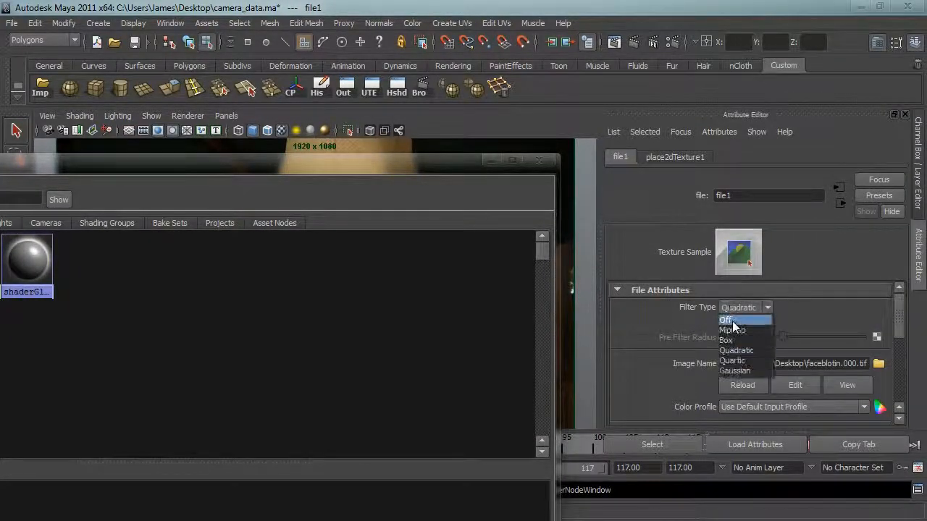
{"action": "left_click", "coordinate": [726, 319]}
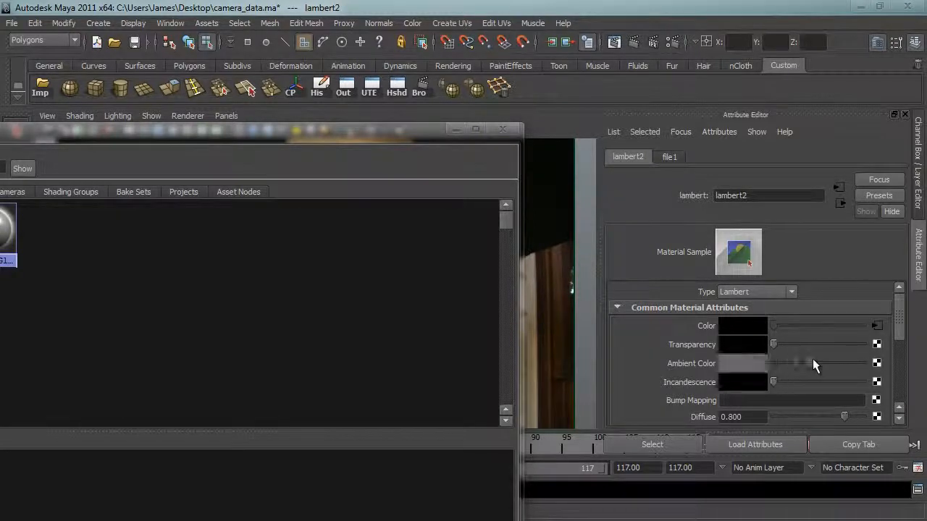
Step: Set lambert2's ambient colour to white and expand the render options
{"action": "left_click", "coordinate": [743, 362]}
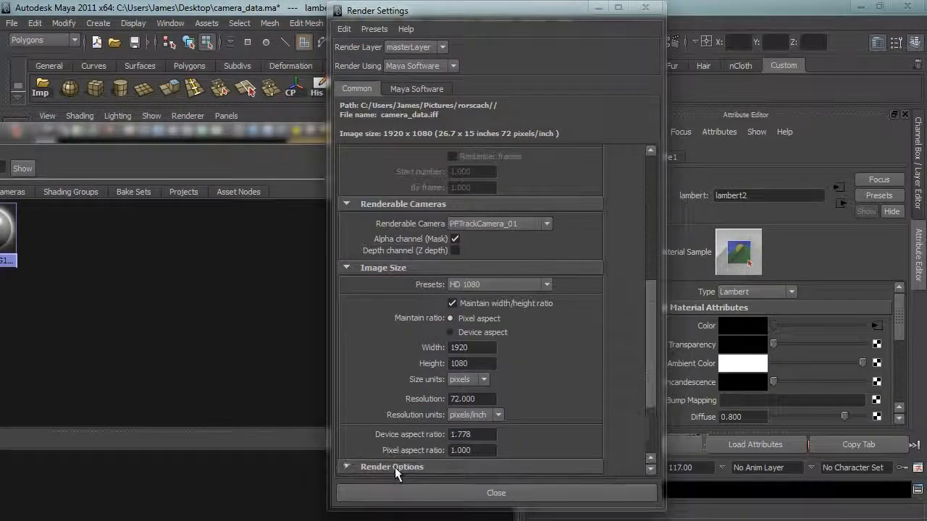
{"action": "left_click", "coordinate": [495, 493]}
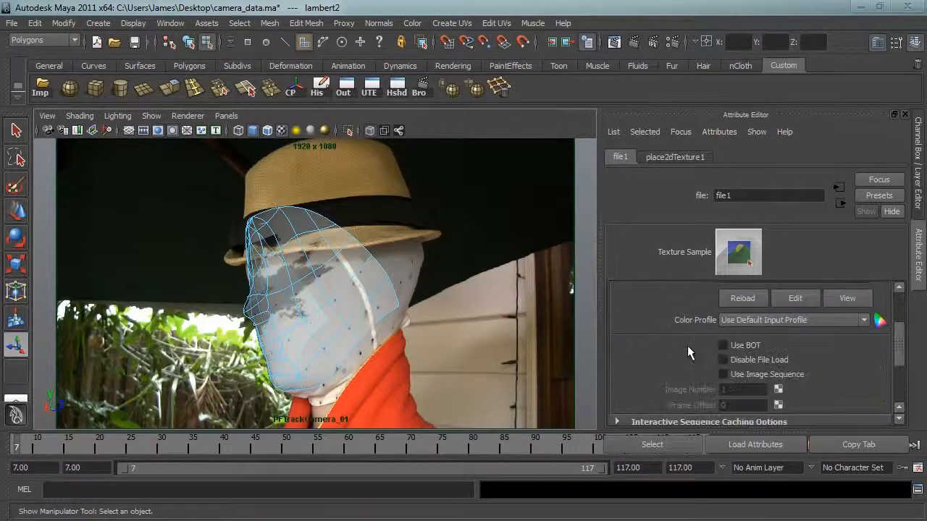
Step: Enable Use Image Sequence on file1 and preview the texture around frames 28 and 60
{"action": "left_click", "coordinate": [722, 375]}
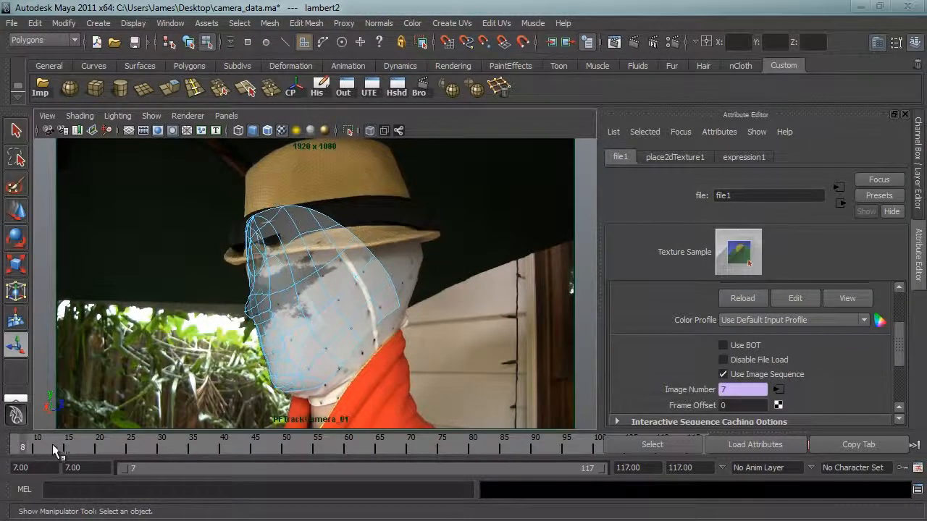
{"action": "left_click_drag", "start_coordinate": [62, 446], "coordinate": [163, 447]}
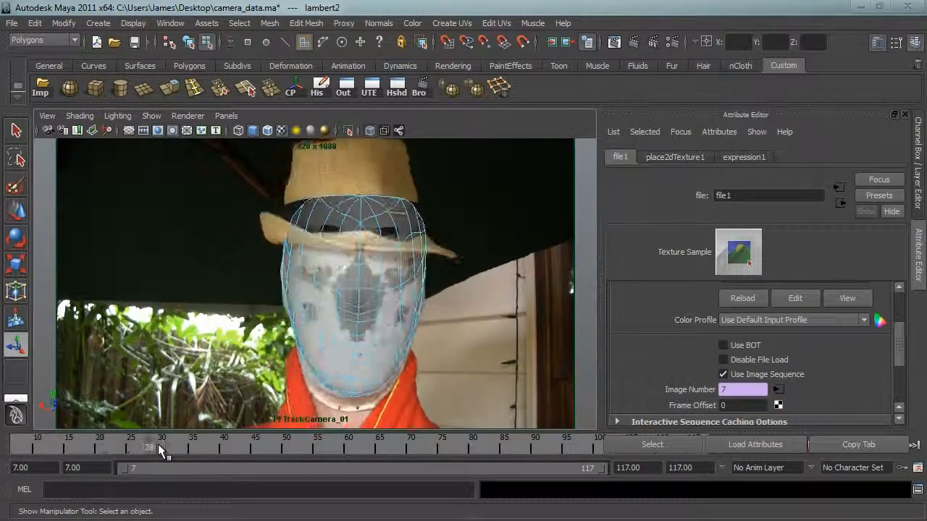
{"action": "left_click_drag", "start_coordinate": [161, 447], "coordinate": [266, 447]}
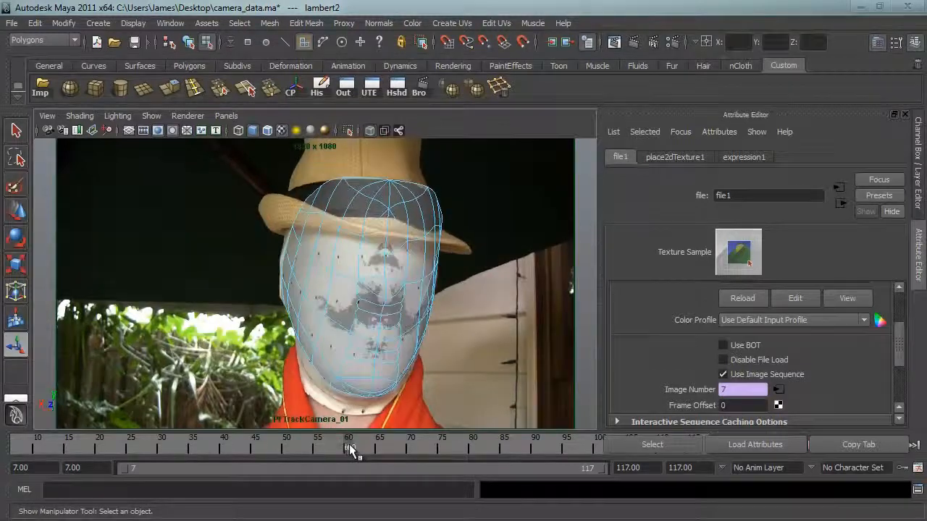
{"action": "left_click_drag", "start_coordinate": [349, 447], "coordinate": [423, 447]}
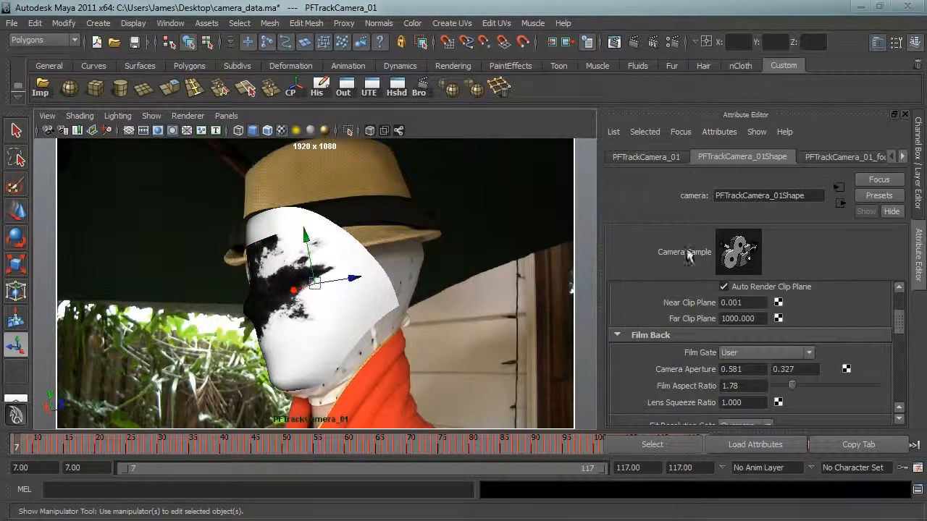
Step: Hide the camera image plane and set the render size preset to HD 720 (1280×720)
{"action": "left_click", "coordinate": [833, 157]}
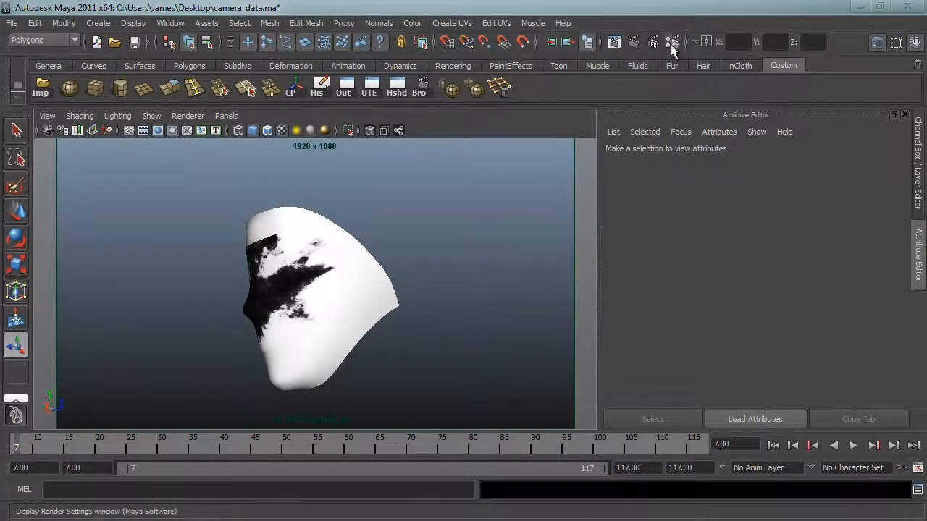
{"action": "left_click", "coordinate": [671, 42]}
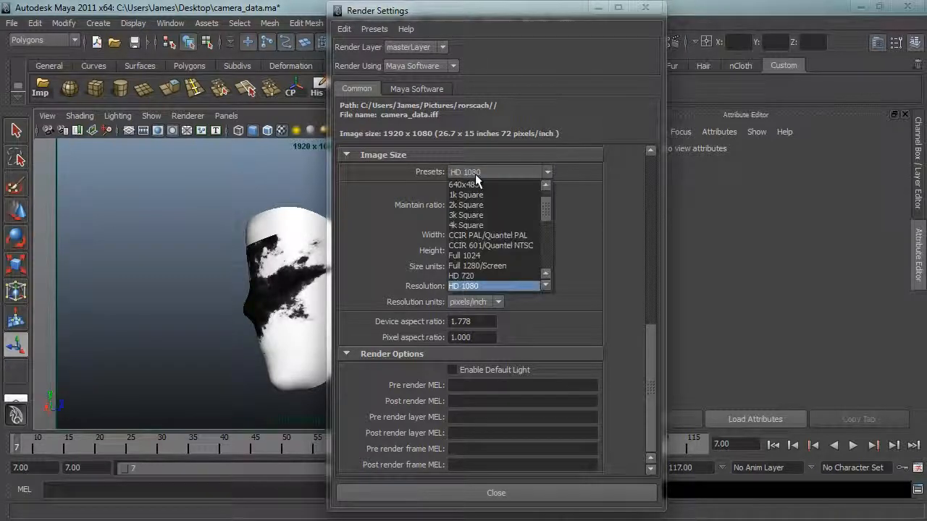
{"action": "left_click", "coordinate": [461, 275]}
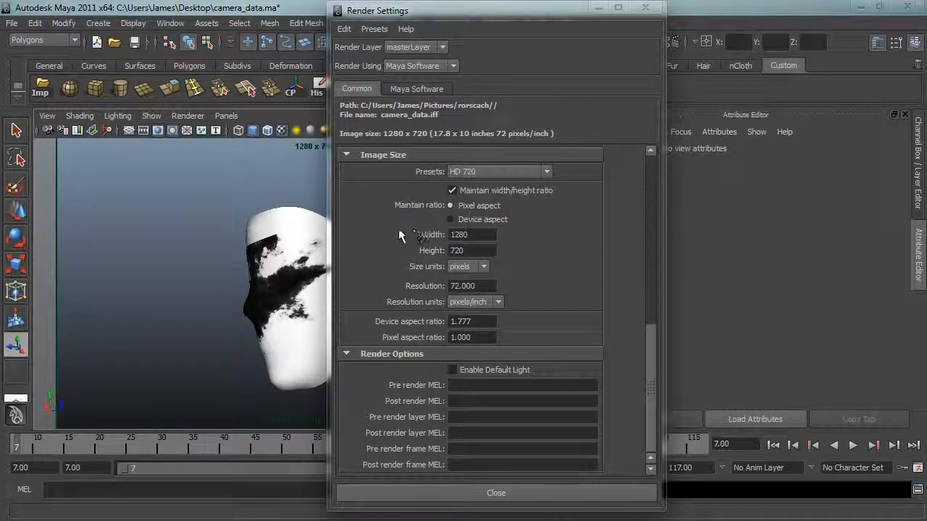
{"action": "left_click_drag", "start_coordinate": [378, 10], "coordinate": [440, 29]}
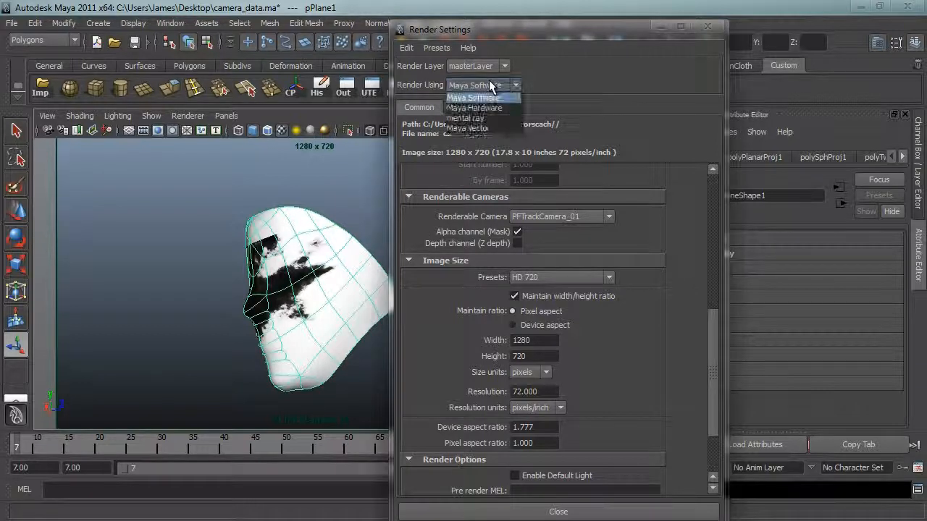
Step: Render with mental ray at Production: Fine Trace quality, using the file name prefix 'inkblot'
{"action": "left_click", "coordinate": [465, 118]}
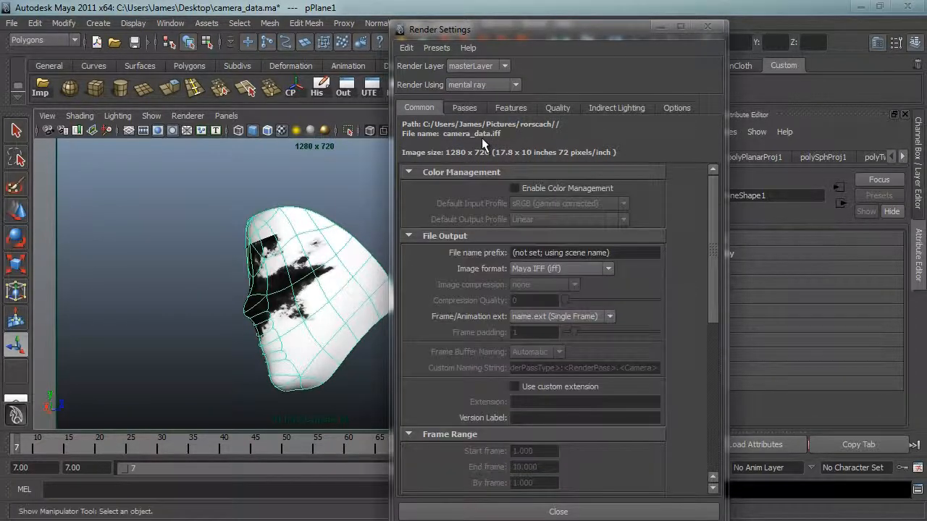
{"action": "mouse_move", "coordinate": [504, 139]}
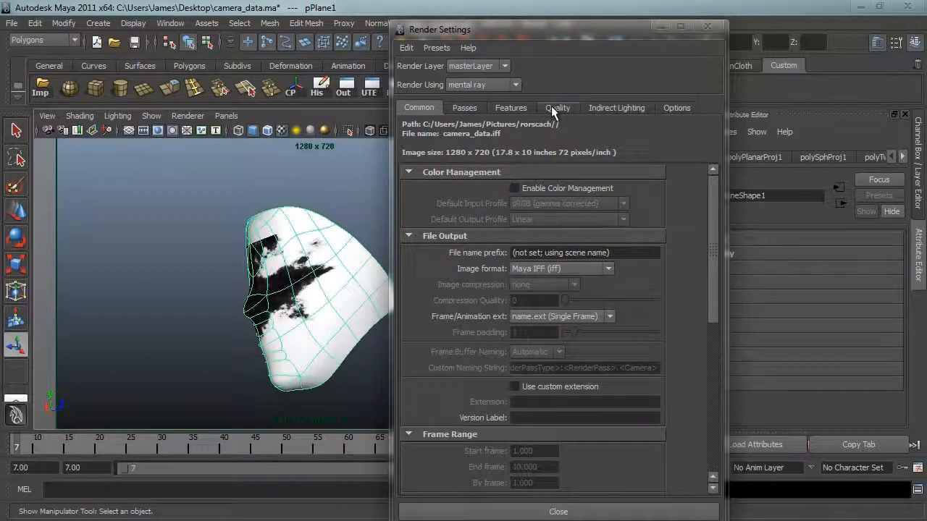
{"action": "mouse_move", "coordinate": [572, 133]}
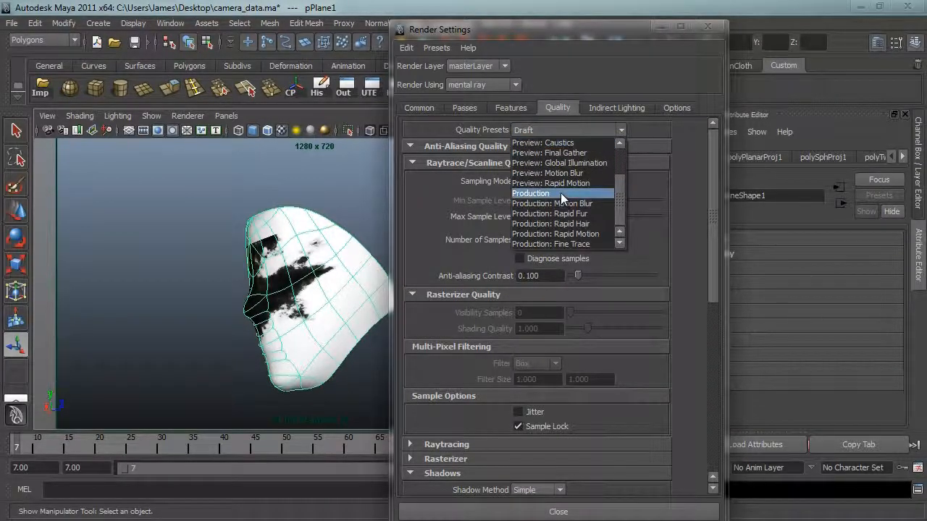
{"action": "left_click", "coordinate": [551, 244]}
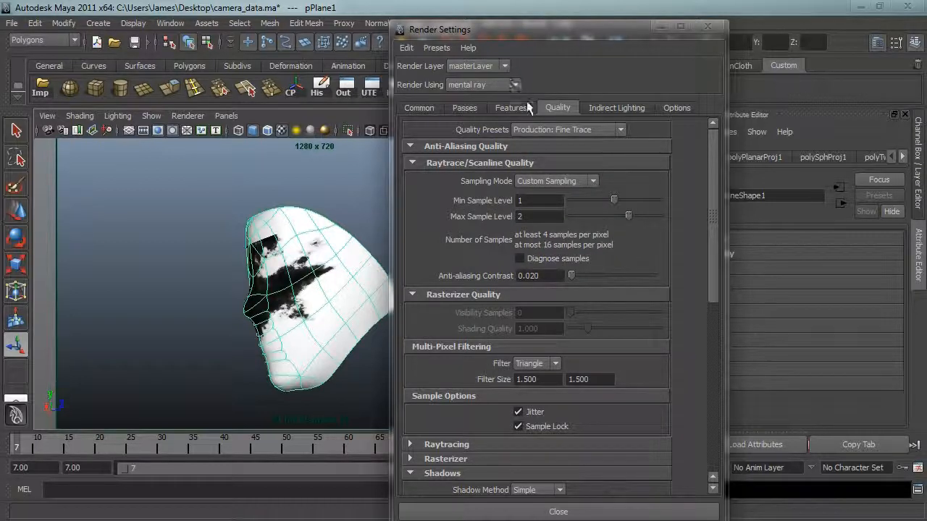
{"action": "left_click", "coordinate": [511, 108]}
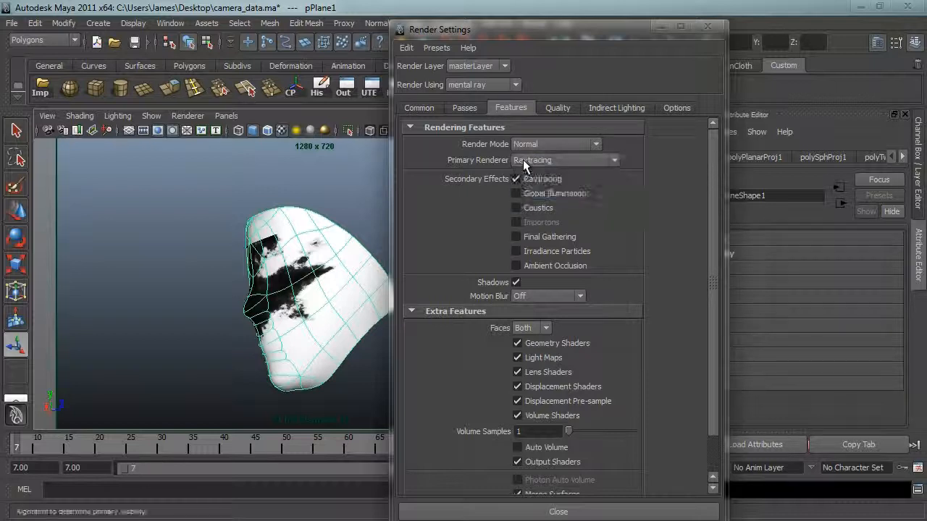
{"action": "left_click", "coordinate": [465, 107]}
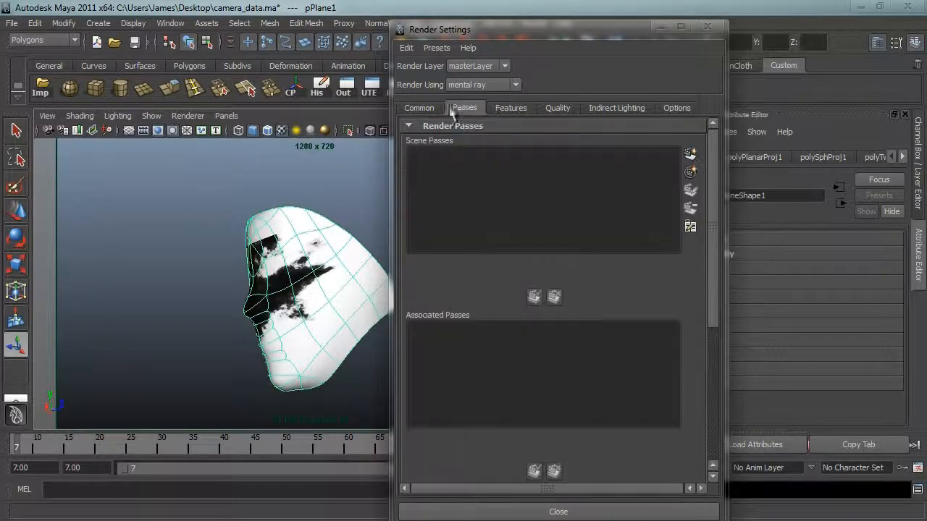
{"action": "left_click", "coordinate": [418, 107]}
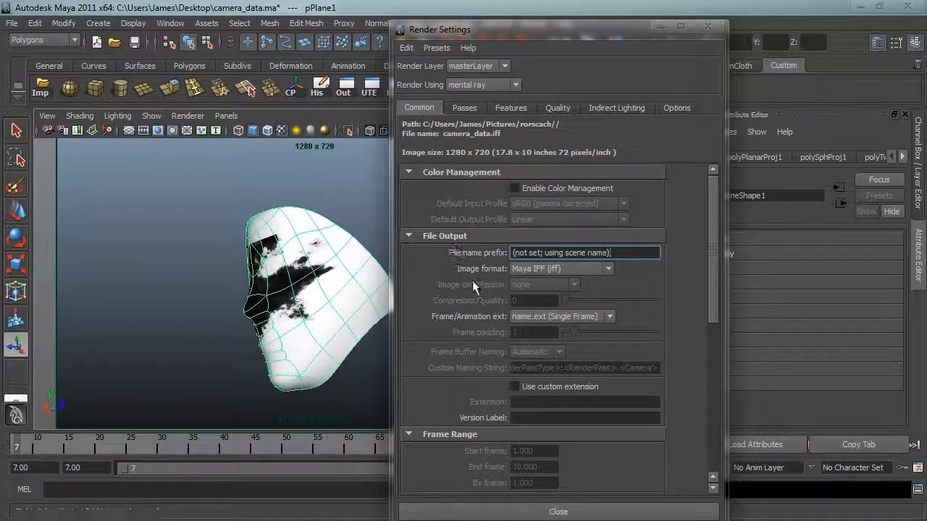
{"action": "left_click", "coordinate": [561, 252]}
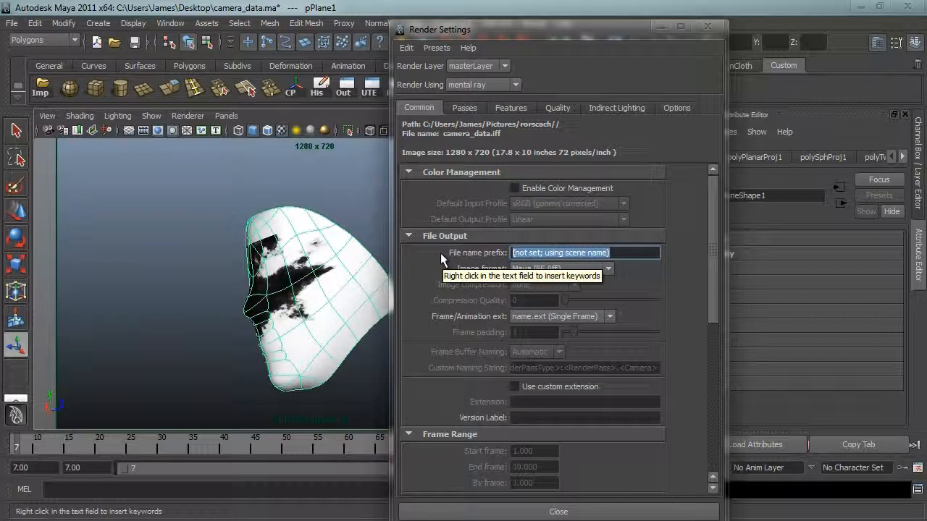
{"action": "type", "text": "inkblot"}
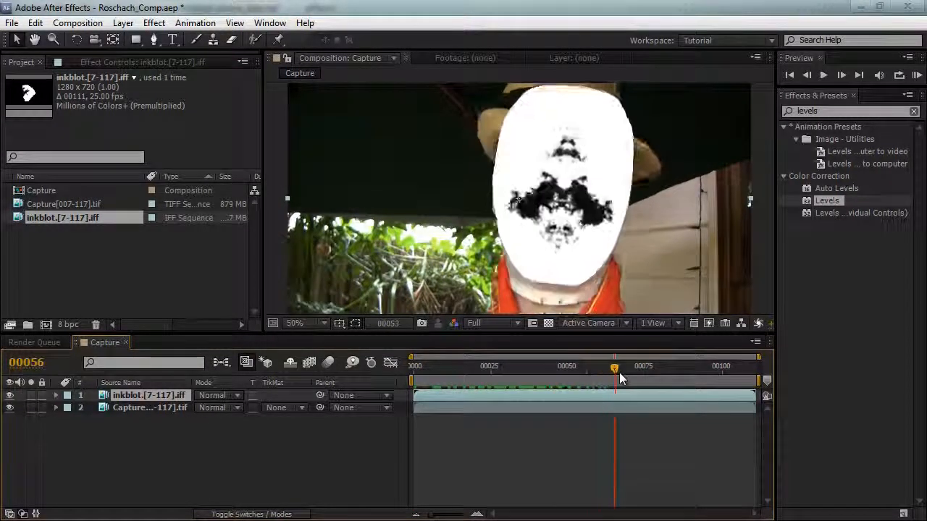
Step: Set the inkblot.[7-117].iff layer's blending mode to Multiply over the Capture footage
{"action": "left_click", "coordinate": [218, 395]}
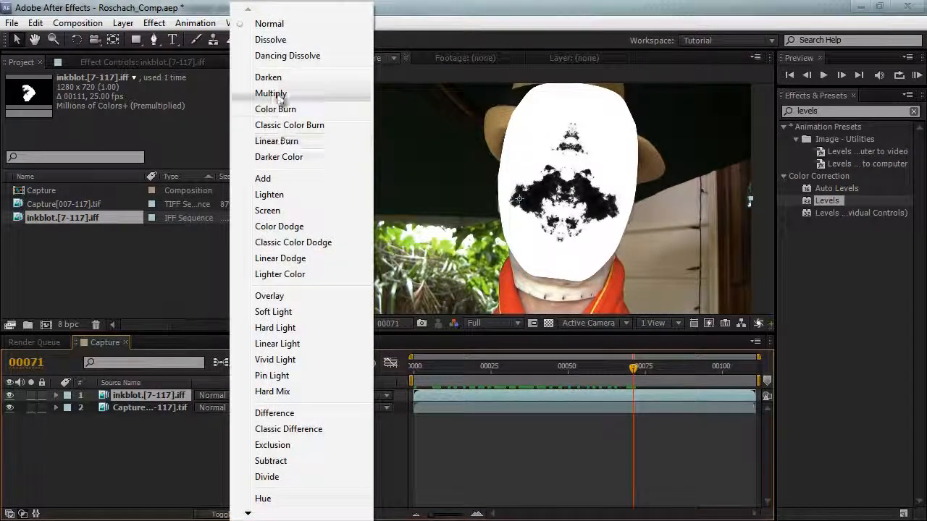
{"action": "left_click", "coordinate": [270, 93]}
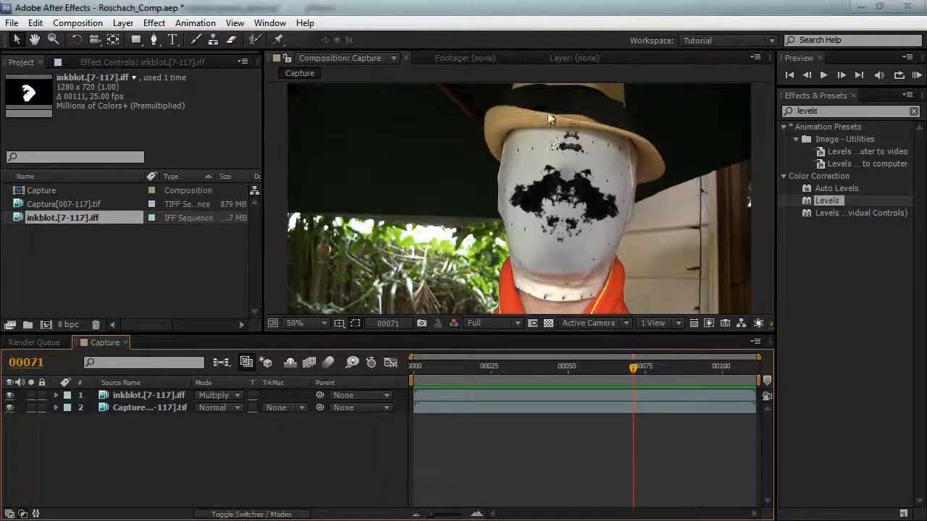
{"action": "left_click_drag", "start_coordinate": [631, 368], "coordinate": [624, 389]}
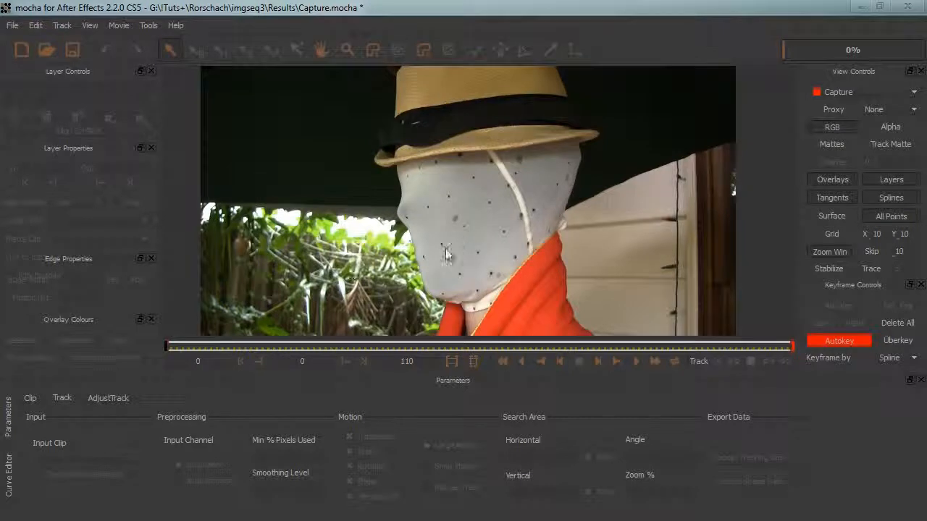
Step: Zoom in on the mask and restrict the marker dot track to translation only
{"action": "left_click", "coordinate": [348, 49]}
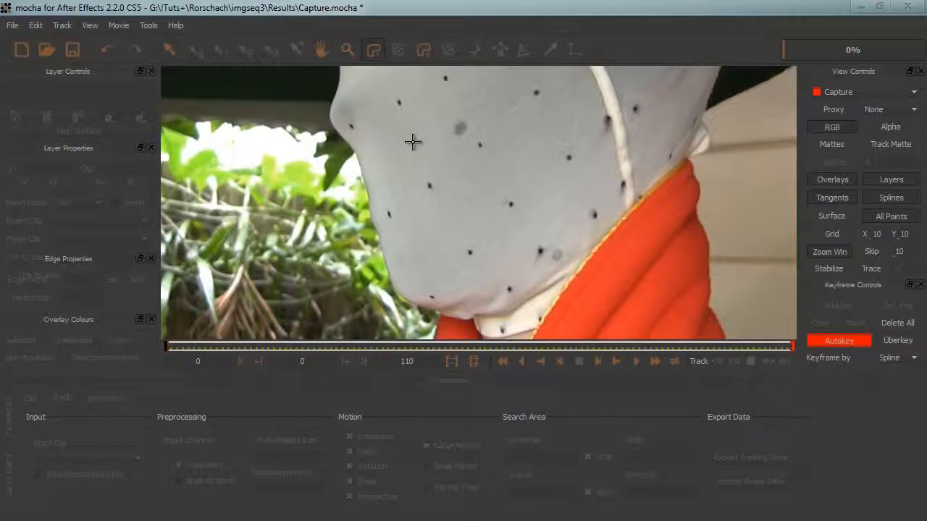
{"action": "mouse_move", "coordinate": [253, 314]}
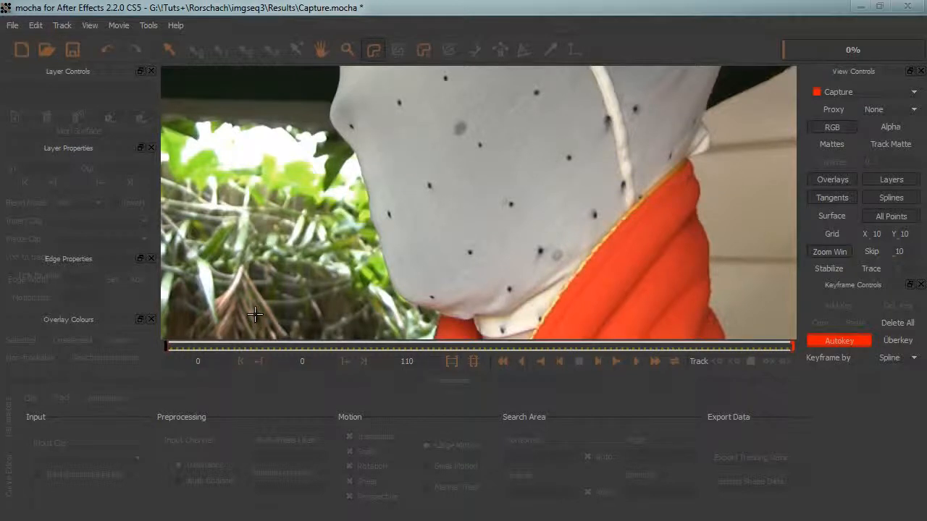
{"action": "mouse_move", "coordinate": [452, 193]}
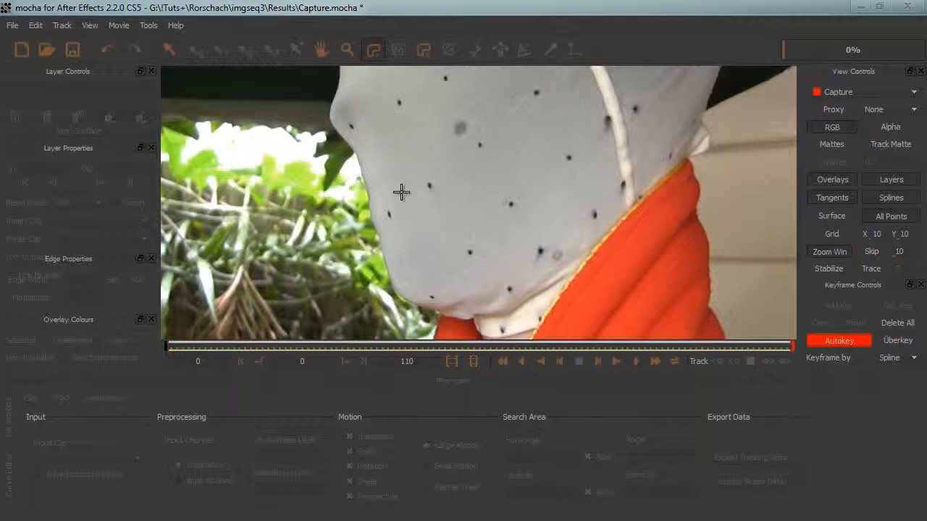
{"action": "mouse_move", "coordinate": [415, 203]}
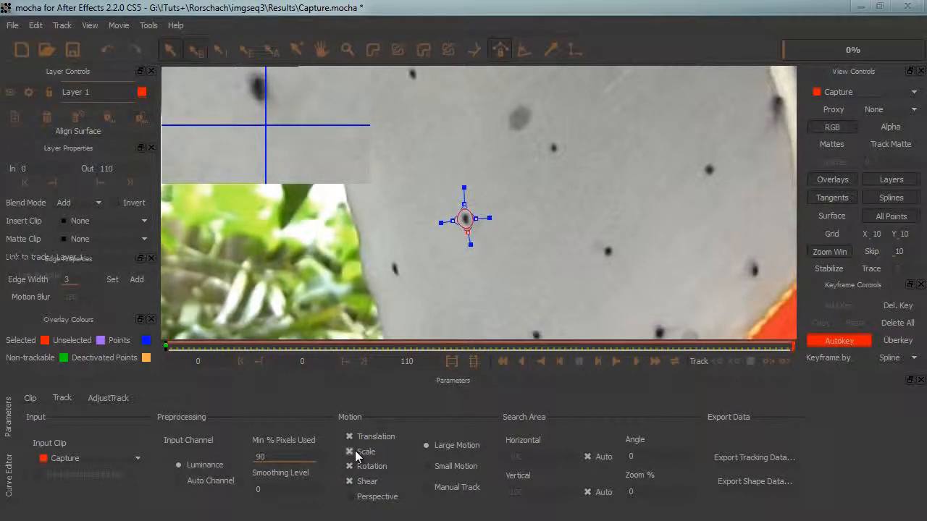
{"action": "left_click", "coordinate": [366, 451]}
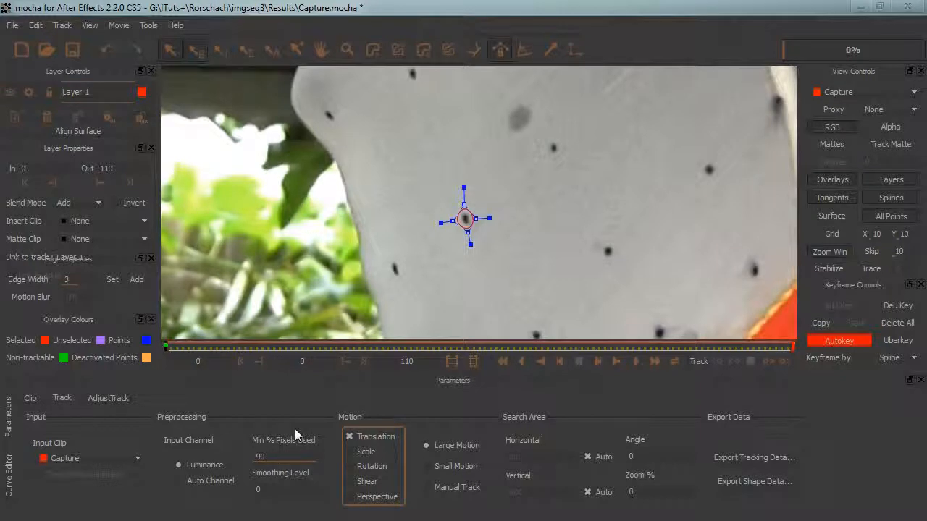
{"action": "mouse_move", "coordinate": [449, 454]}
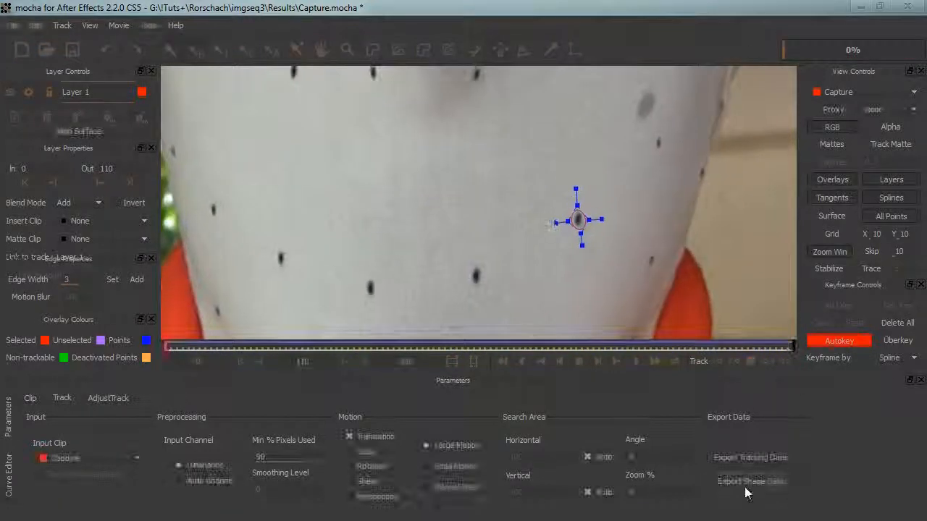
Step: Export the mocha shape data and select White Solid 1 holding the tracked dot
{"action": "left_click", "coordinate": [751, 481]}
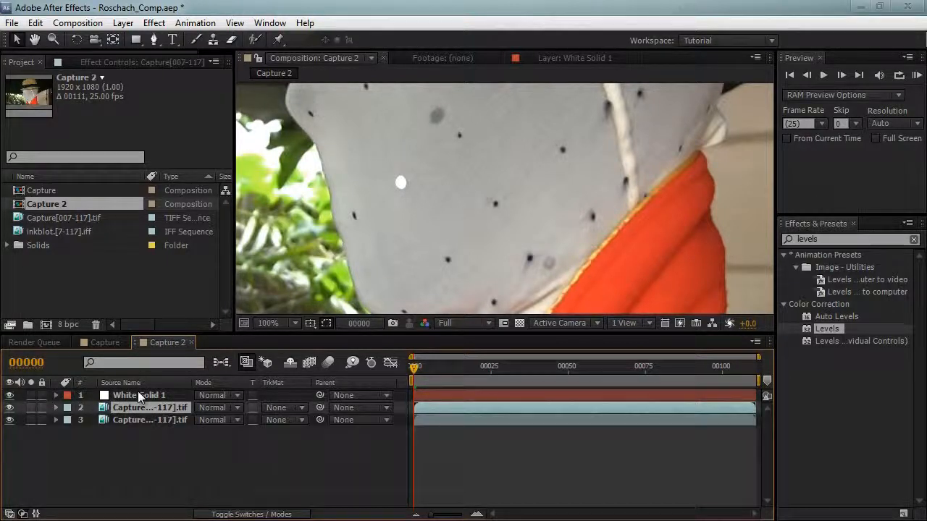
{"action": "left_click", "coordinate": [138, 395]}
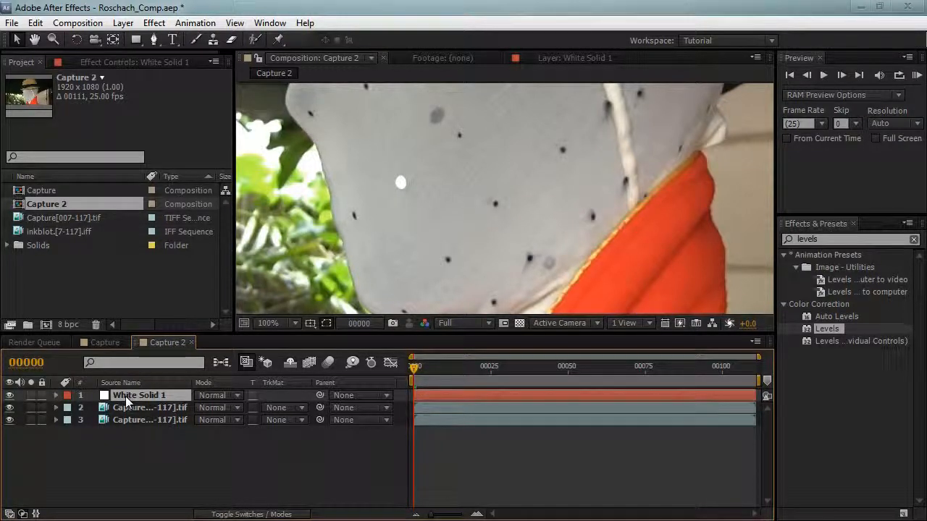
Step: Set the upper Capture layer's track matte to Alpha Matte 'White Solid 1' and scrub to check
{"action": "left_click", "coordinate": [150, 407]}
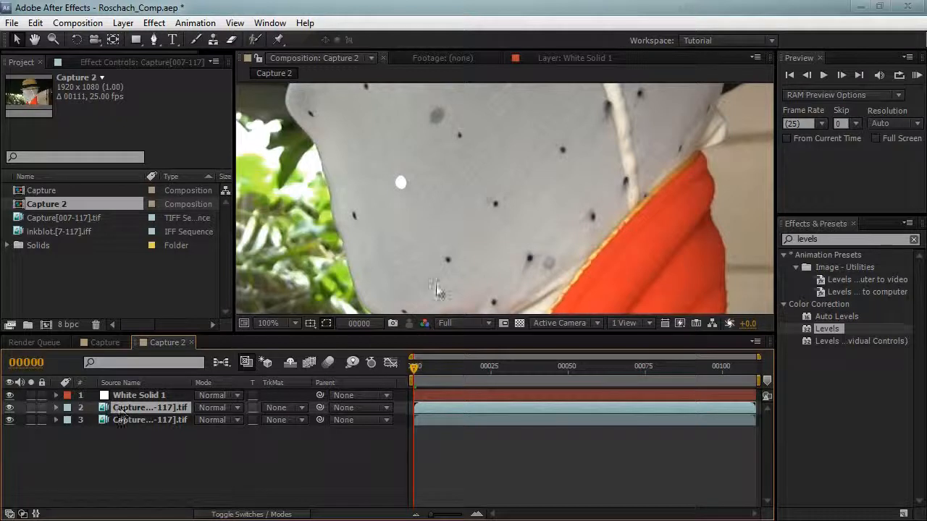
{"action": "left_click", "coordinate": [283, 407]}
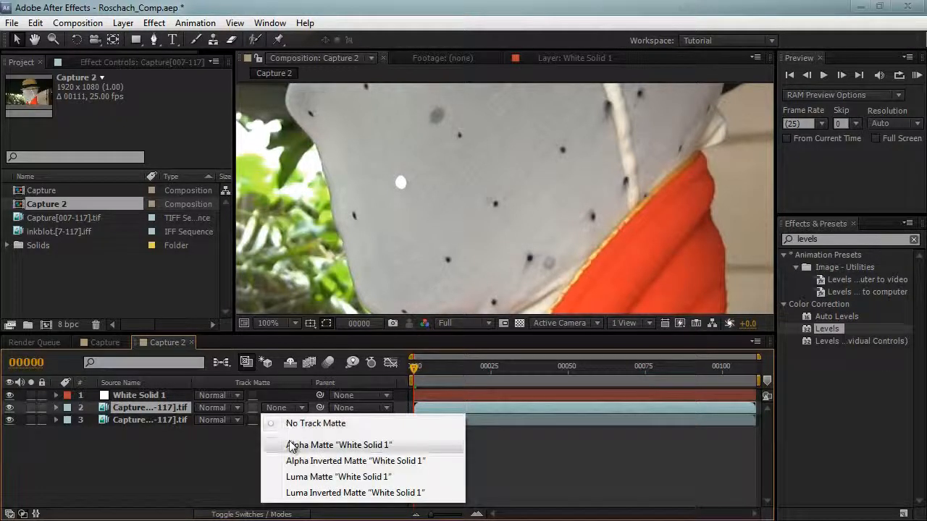
{"action": "left_click", "coordinate": [338, 444]}
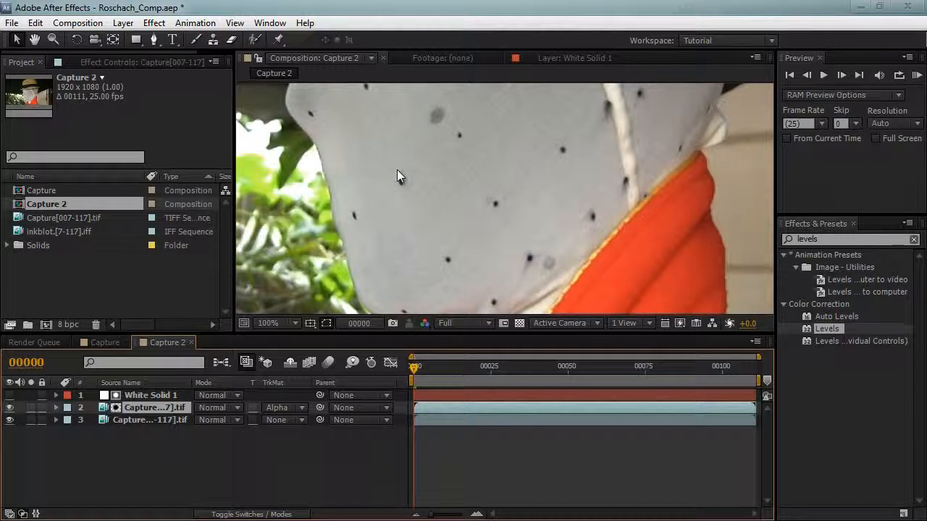
{"action": "mouse_move", "coordinate": [400, 177]}
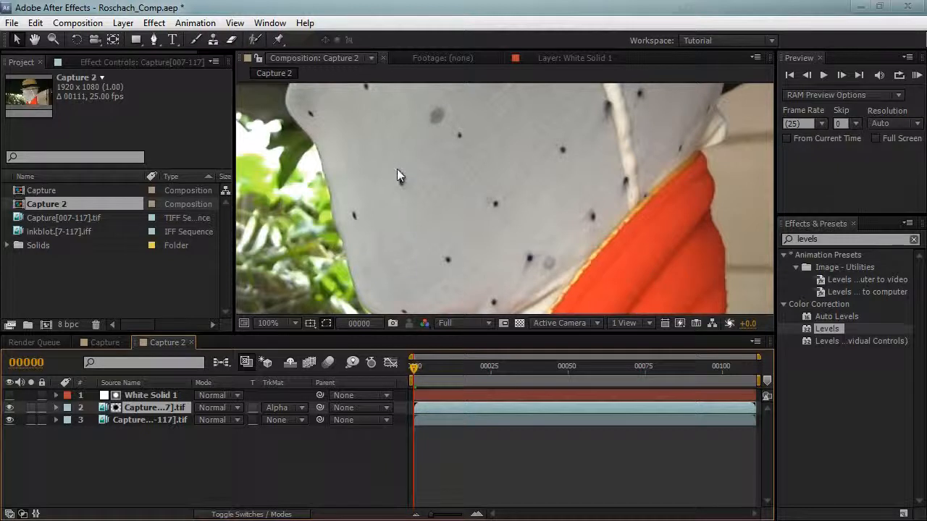
{"action": "mouse_move", "coordinate": [426, 187]}
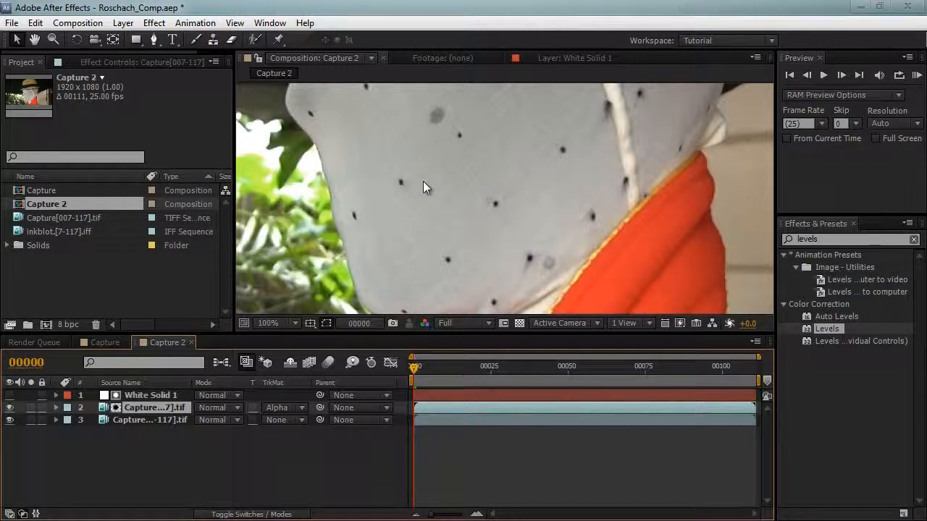
{"action": "mouse_move", "coordinate": [403, 190]}
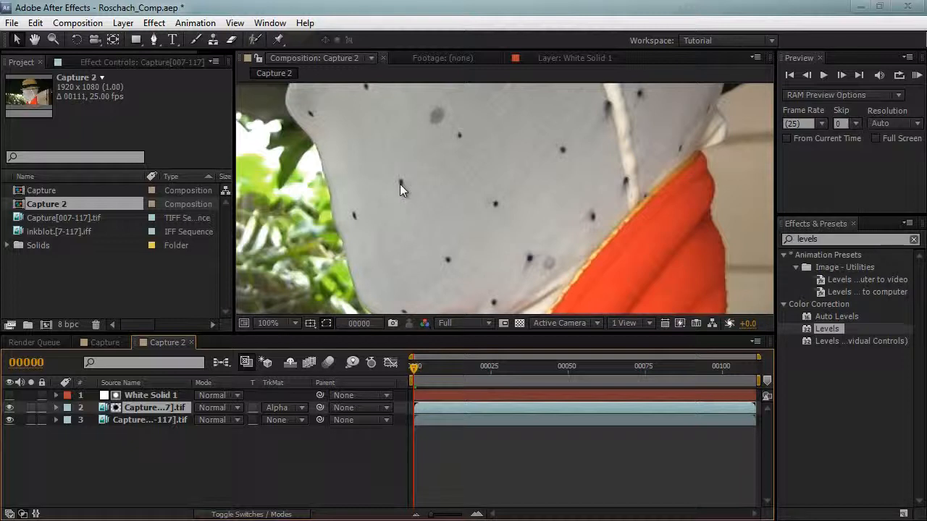
{"action": "mouse_move", "coordinate": [396, 179]}
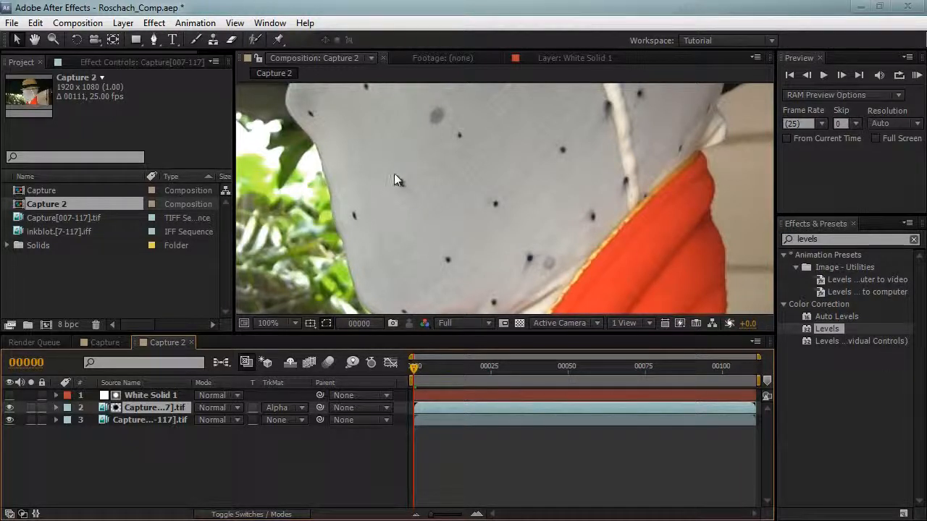
{"action": "mouse_move", "coordinate": [427, 226]}
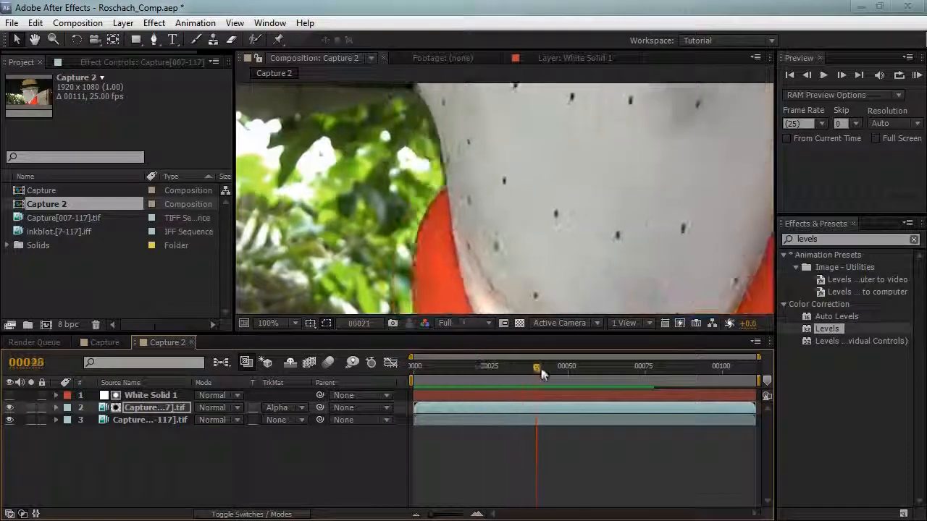
{"action": "left_click_drag", "start_coordinate": [536, 367], "coordinate": [558, 367]}
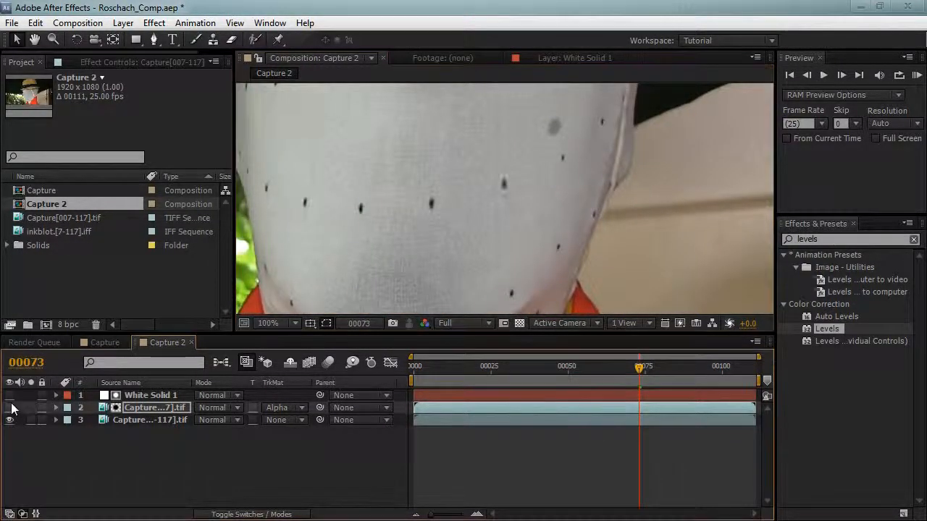
{"action": "left_click_drag", "start_coordinate": [639, 367], "coordinate": [731, 367]}
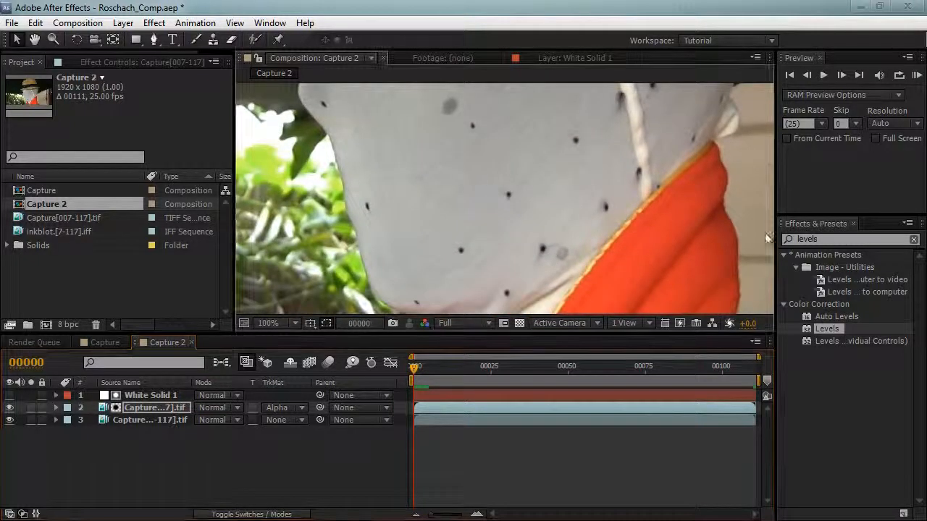
Step: Apply Fast Blur to White Solid 1 to slightly soften the tracked dot's edge
{"action": "type", "text": "fast"}
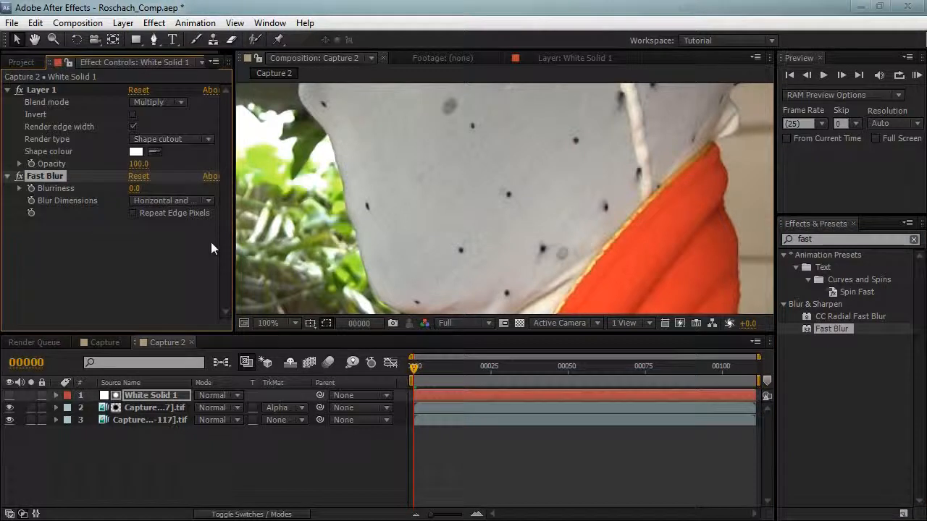
{"action": "type", "text": "1.0"}
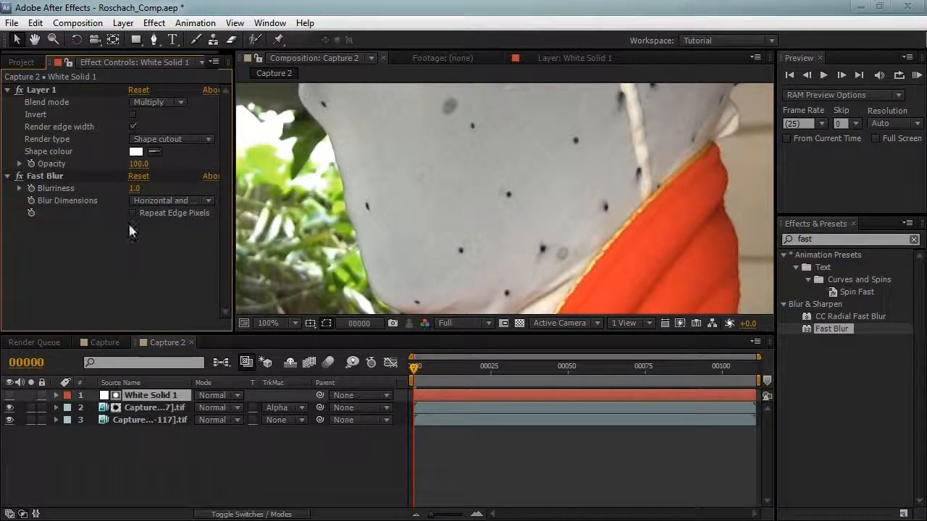
{"action": "left_click", "coordinate": [134, 188]}
{"action": "type", "text": "2"}
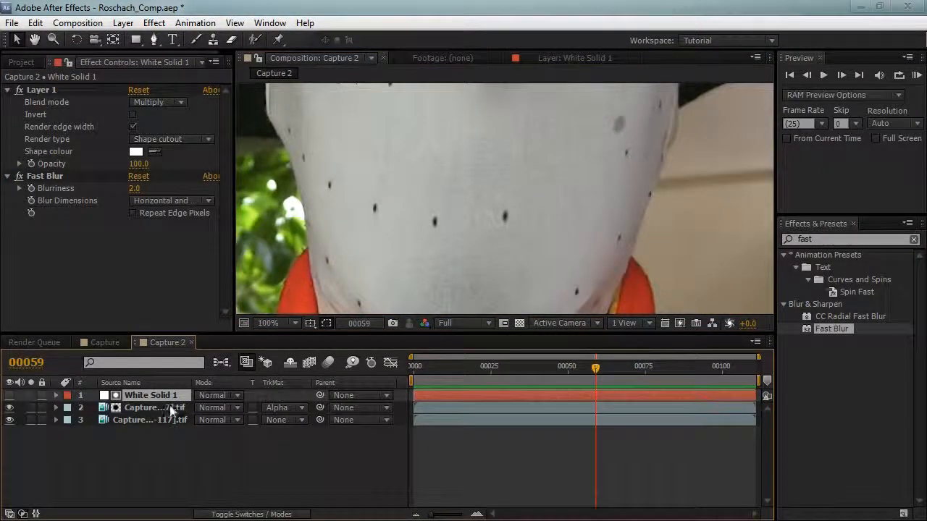
{"action": "left_click", "coordinate": [155, 408]}
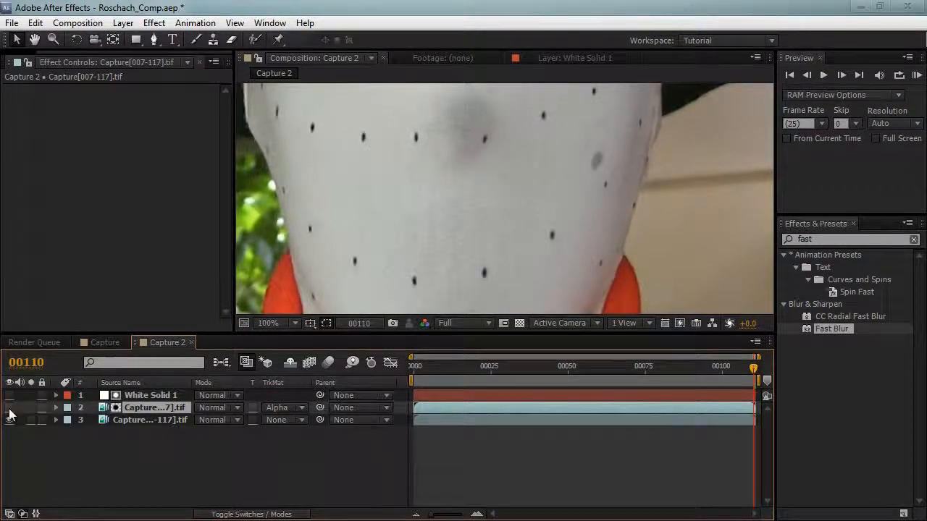
Step: Re-show the matted Capture layer, apply Levels, and pull in its white point
{"action": "left_click", "coordinate": [10, 407]}
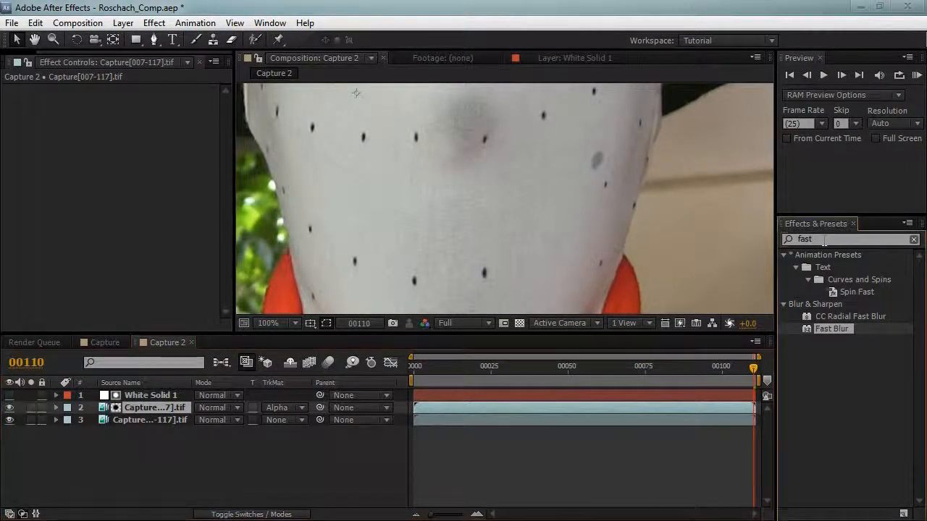
{"action": "type", "text": "leve"}
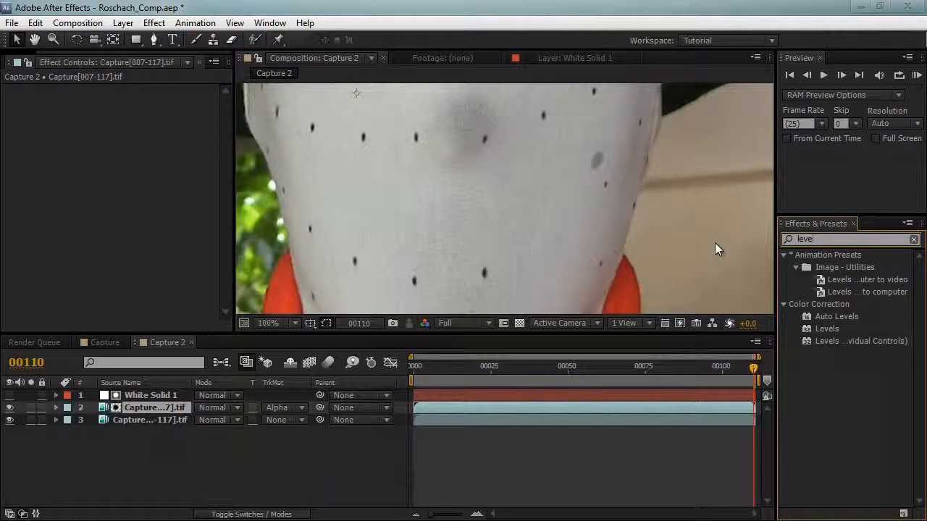
{"action": "double_click", "coordinate": [826, 328]}
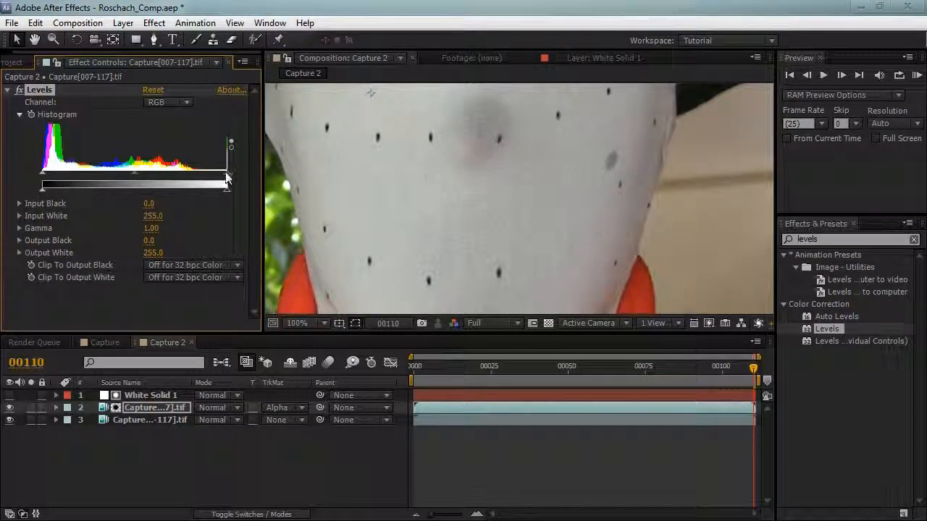
{"action": "left_click_drag", "start_coordinate": [228, 184], "coordinate": [221, 184]}
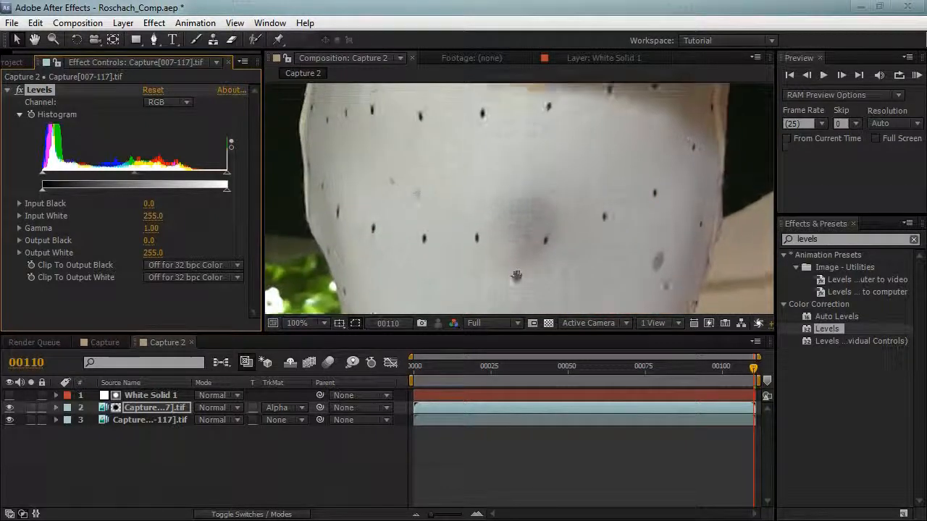
{"action": "left_click", "coordinate": [297, 323]}
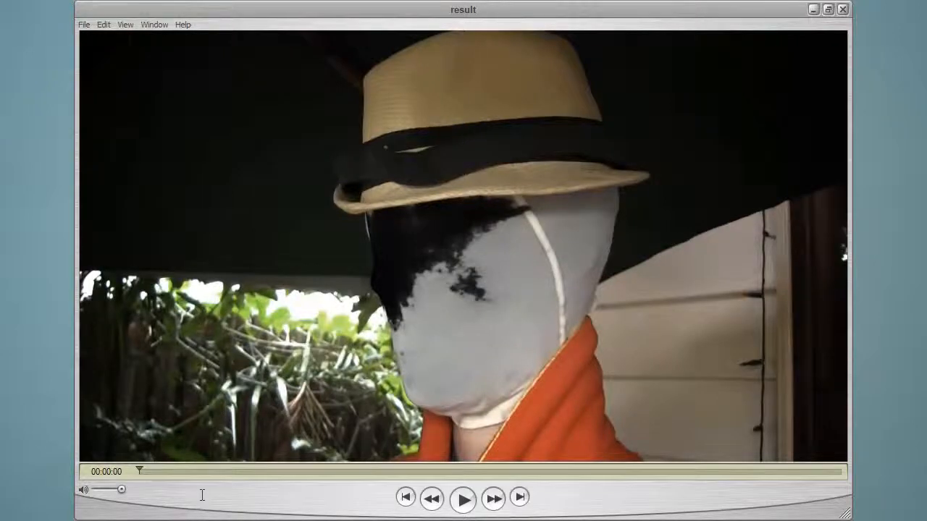
Step: Play the result movie for about four seconds, then pause
{"action": "left_click", "coordinate": [463, 498]}
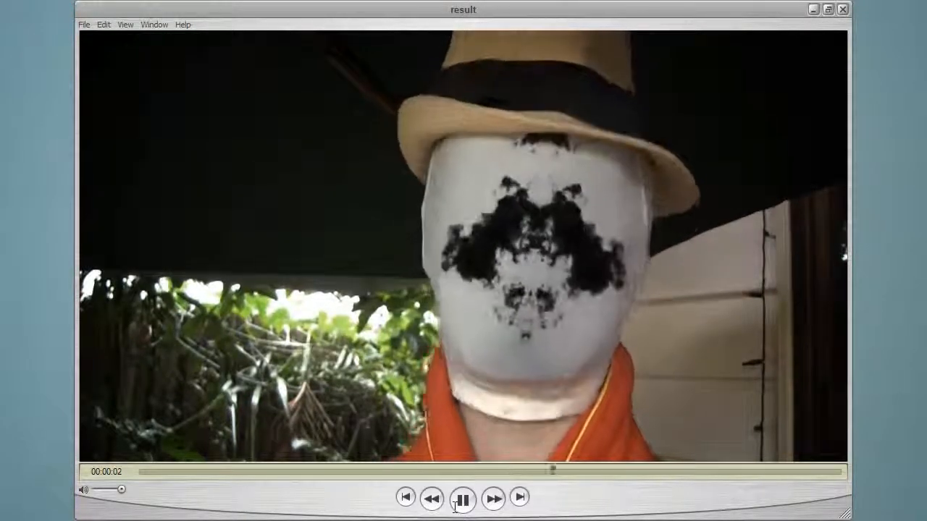
{"action": "left_click", "coordinate": [463, 498]}
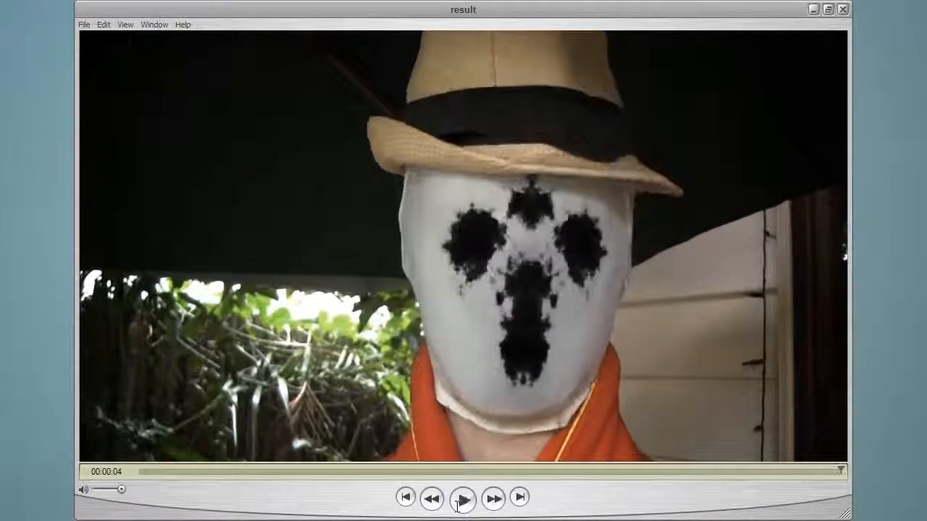